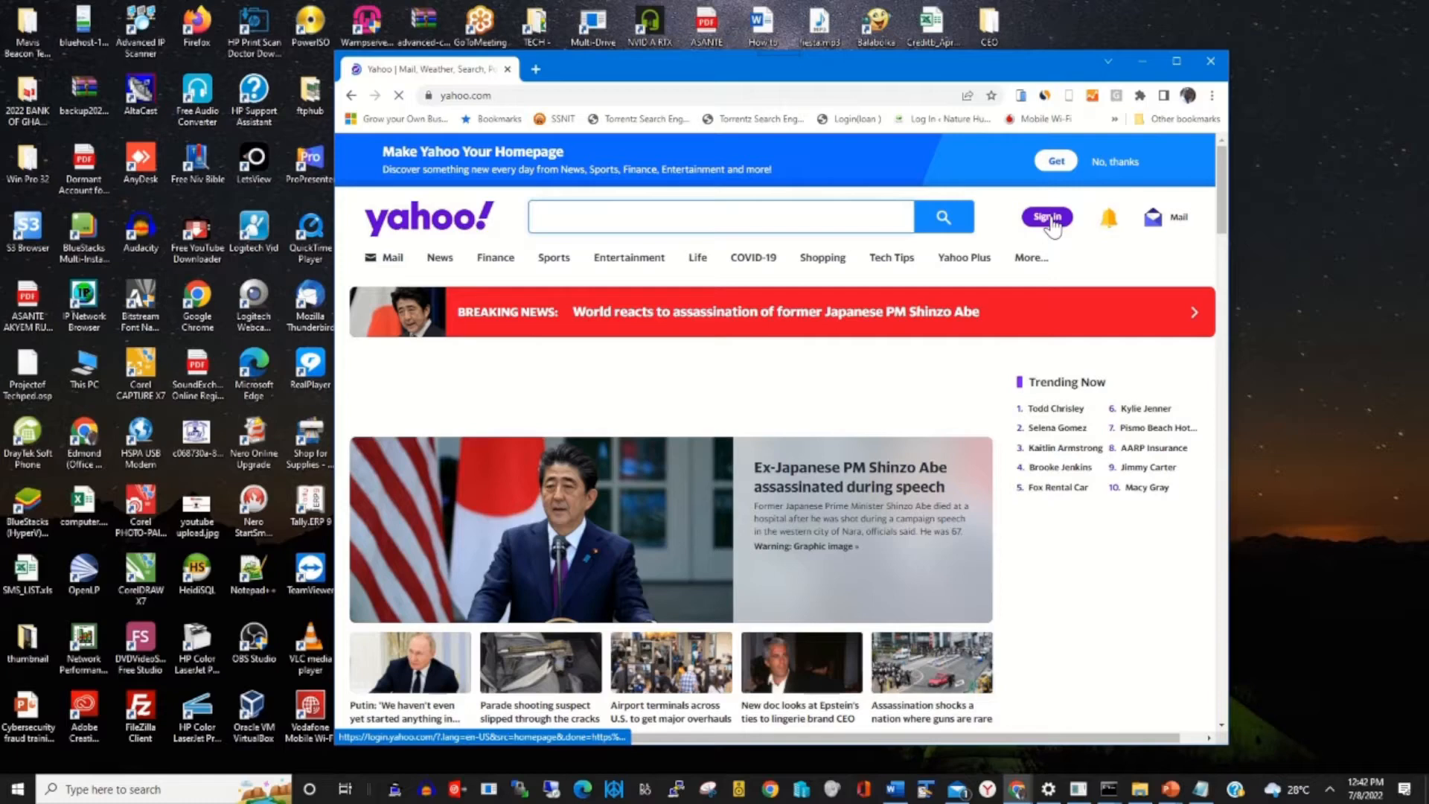
Sign in to the saved Yahoo account with its password.
{"action": "left_click", "coordinate": [1047, 216]}
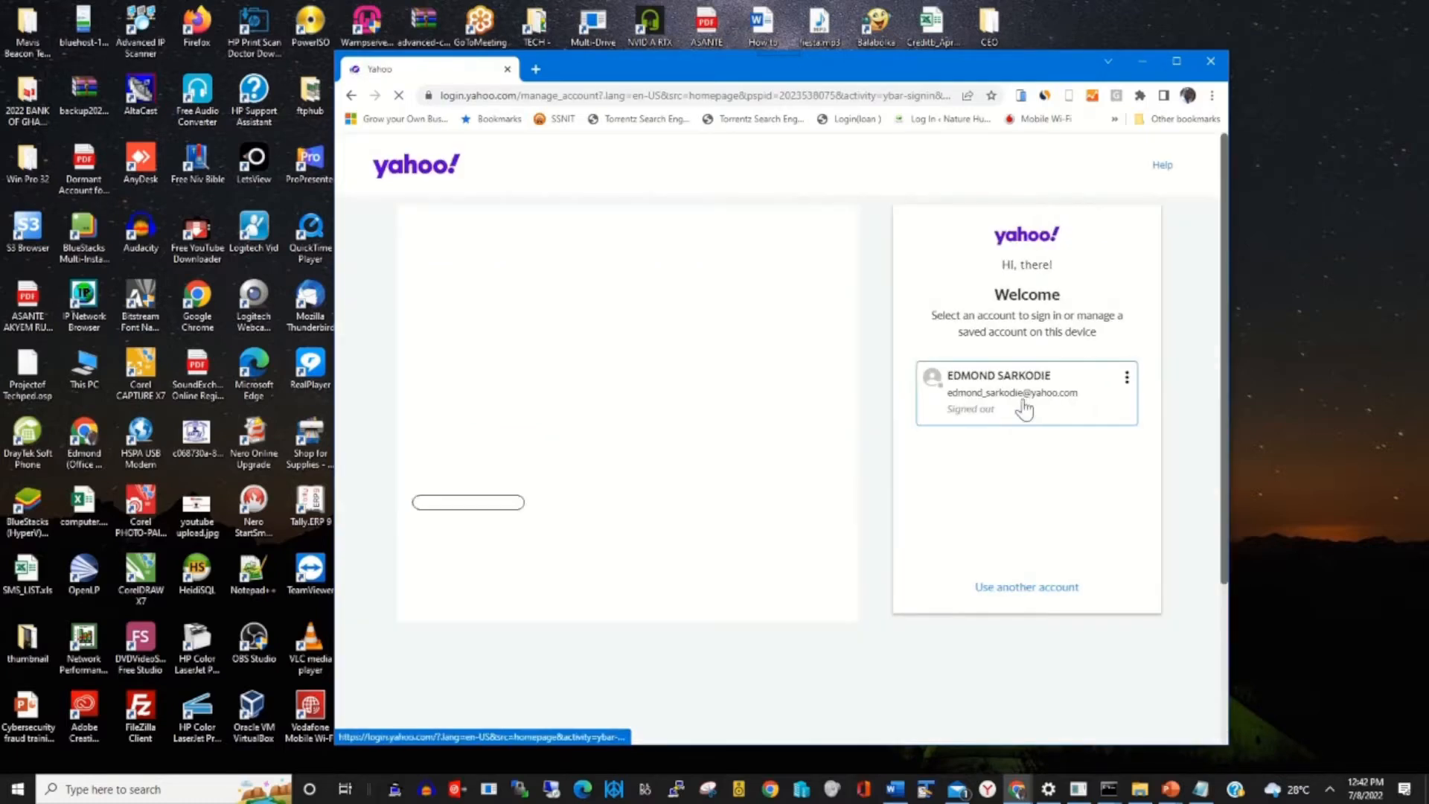
{"action": "left_click", "coordinate": [1027, 392]}
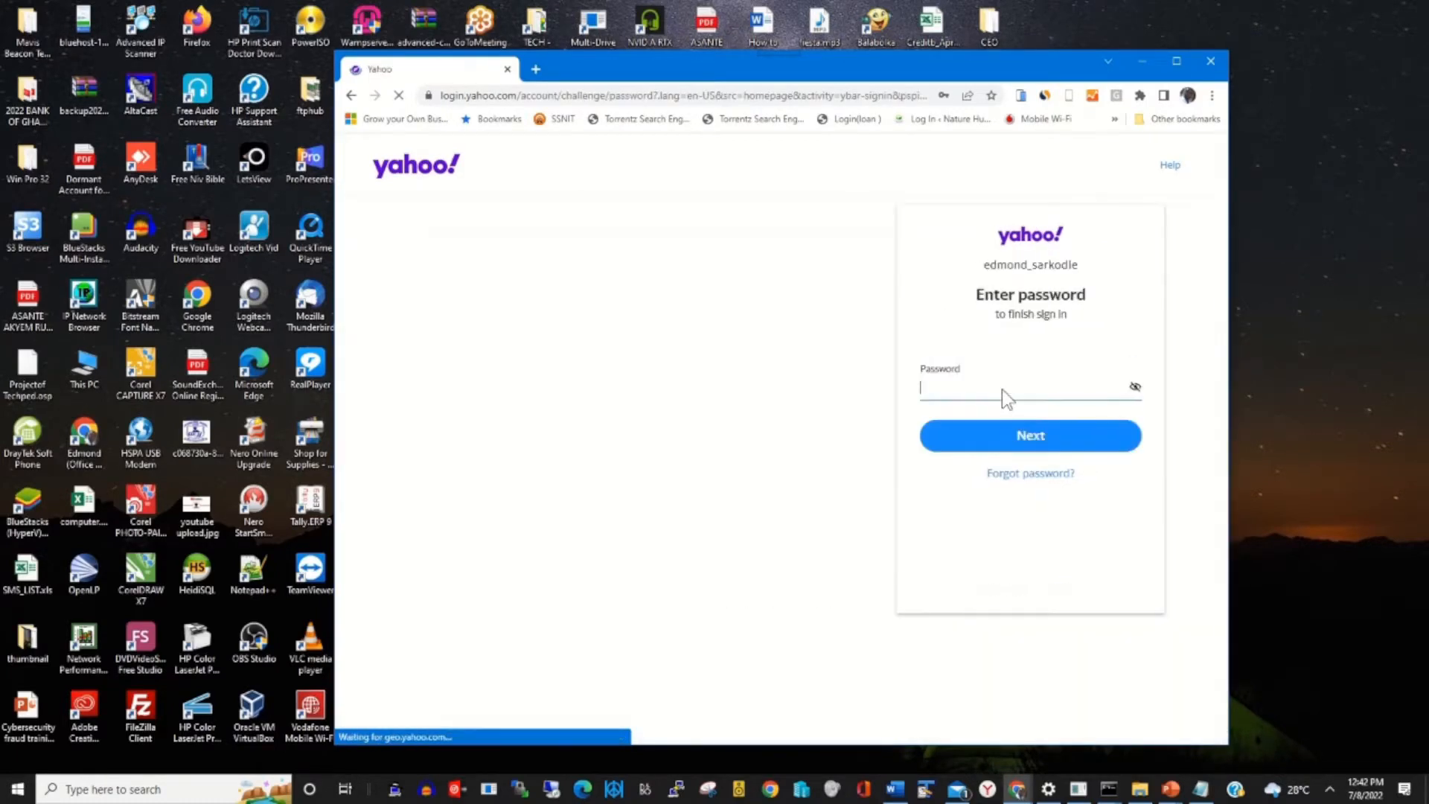
{"action": "left_click", "coordinate": [1017, 388]}
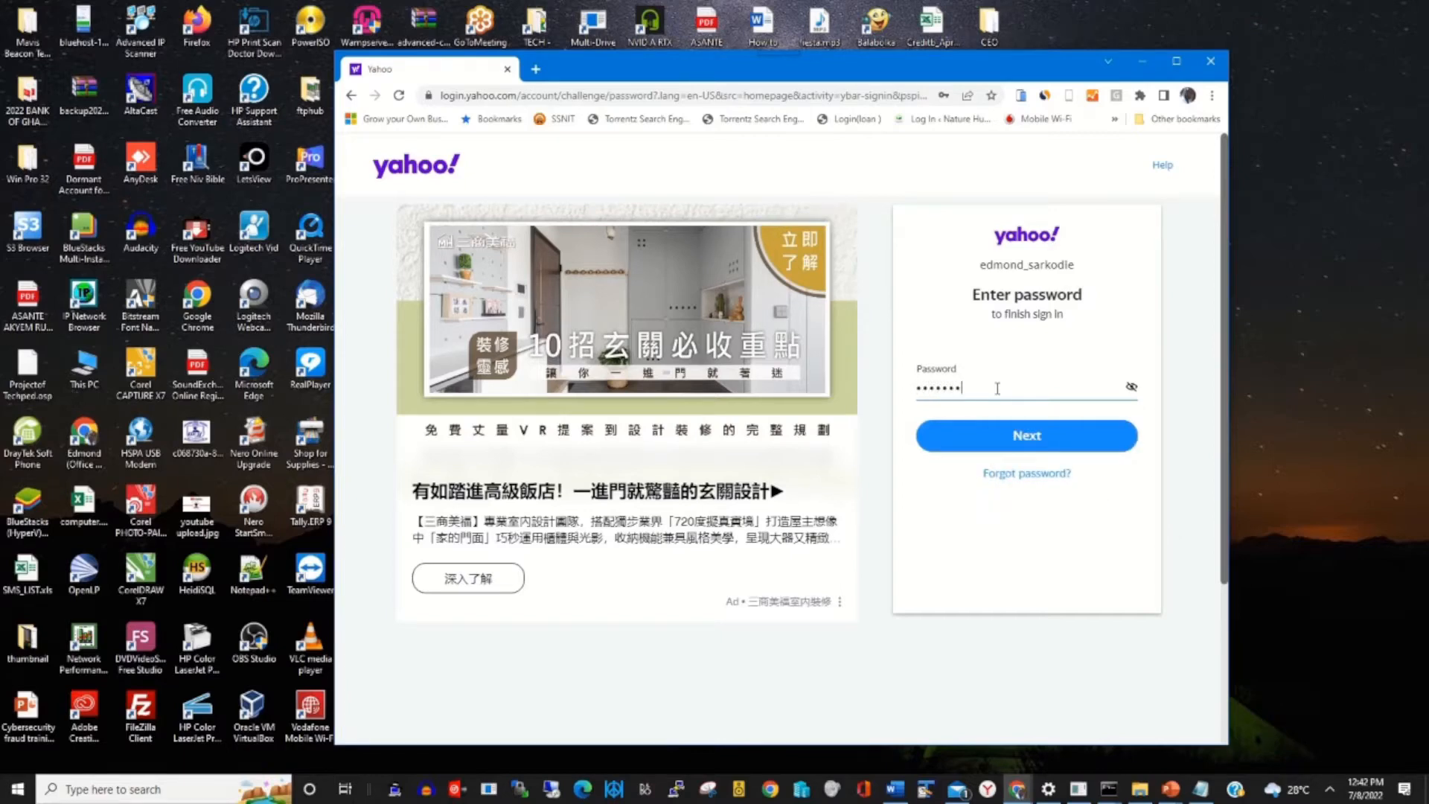
{"action": "type", "text": "••••"}
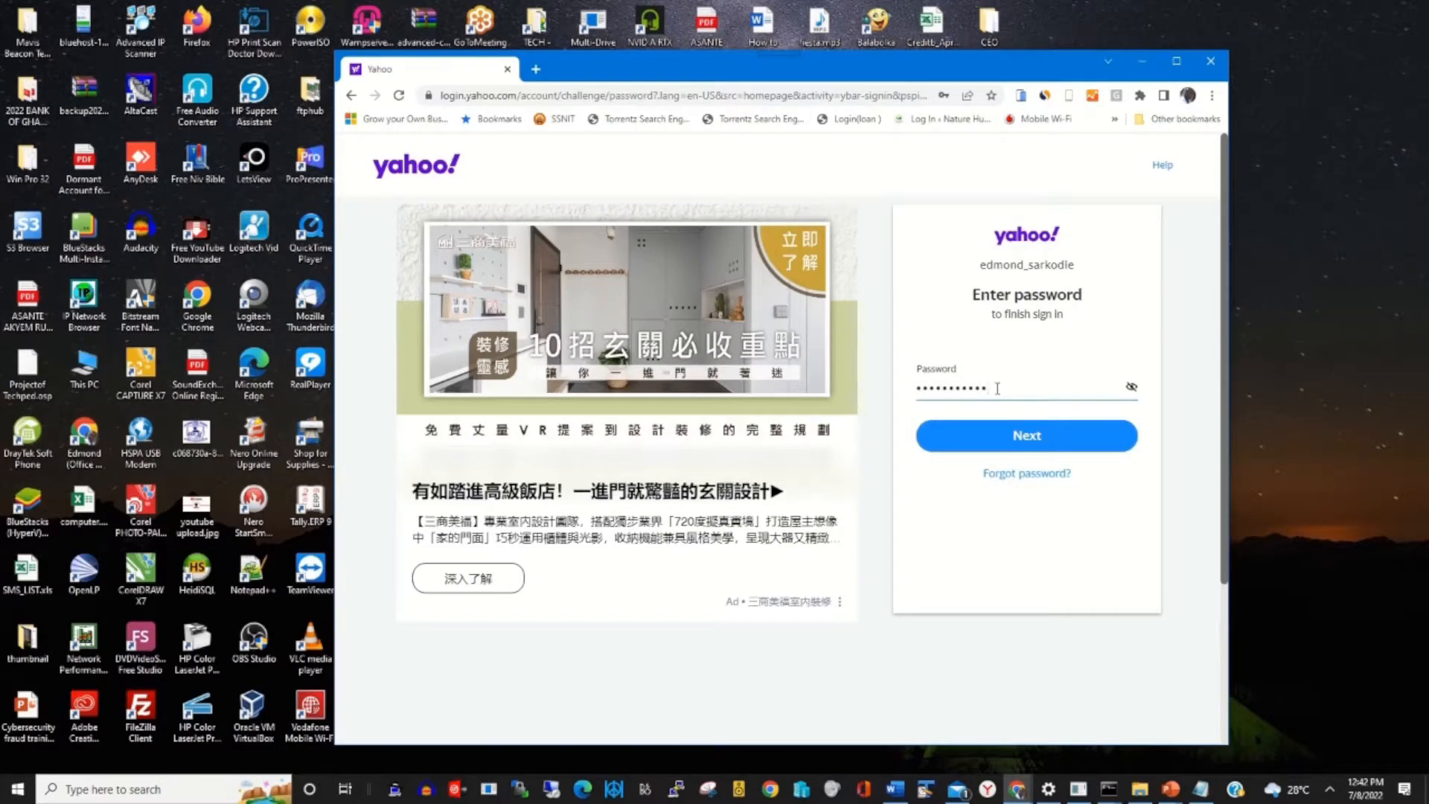
{"action": "left_click", "coordinate": [1026, 436]}
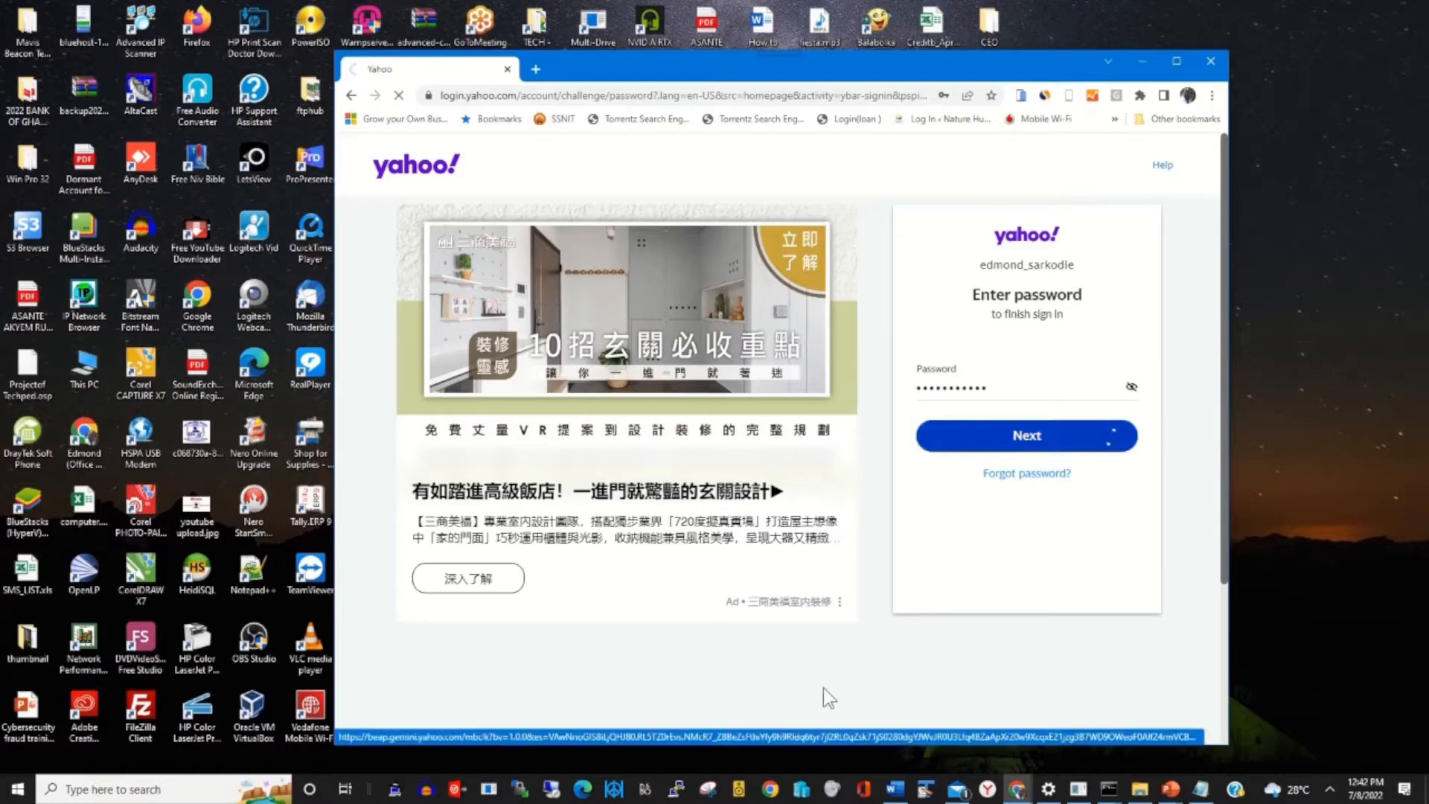
{"action": "left_click", "coordinate": [1026, 436]}
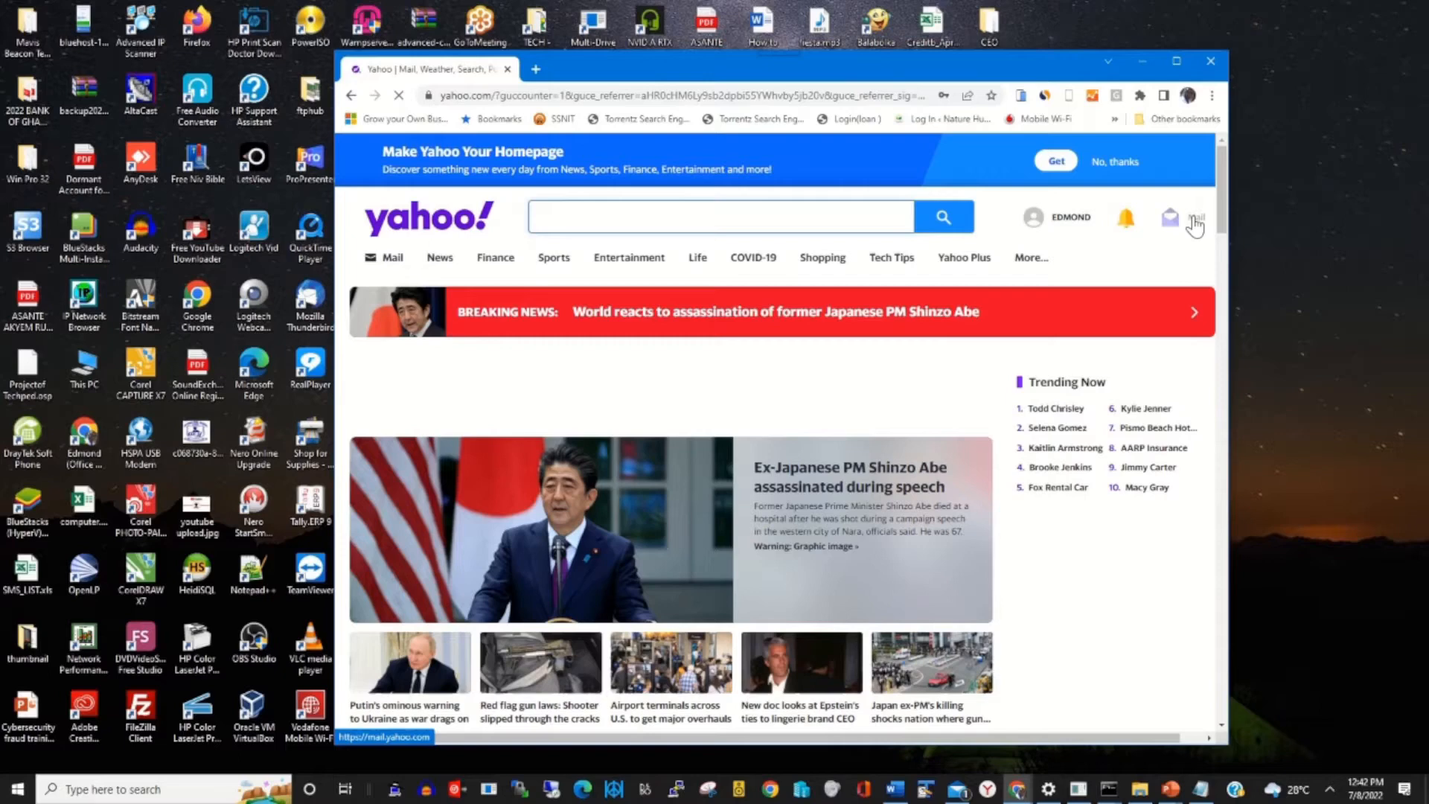
Go from Mail via Account info to Account Security and scroll to 2-Step Verification.
{"action": "left_click", "coordinate": [1193, 218]}
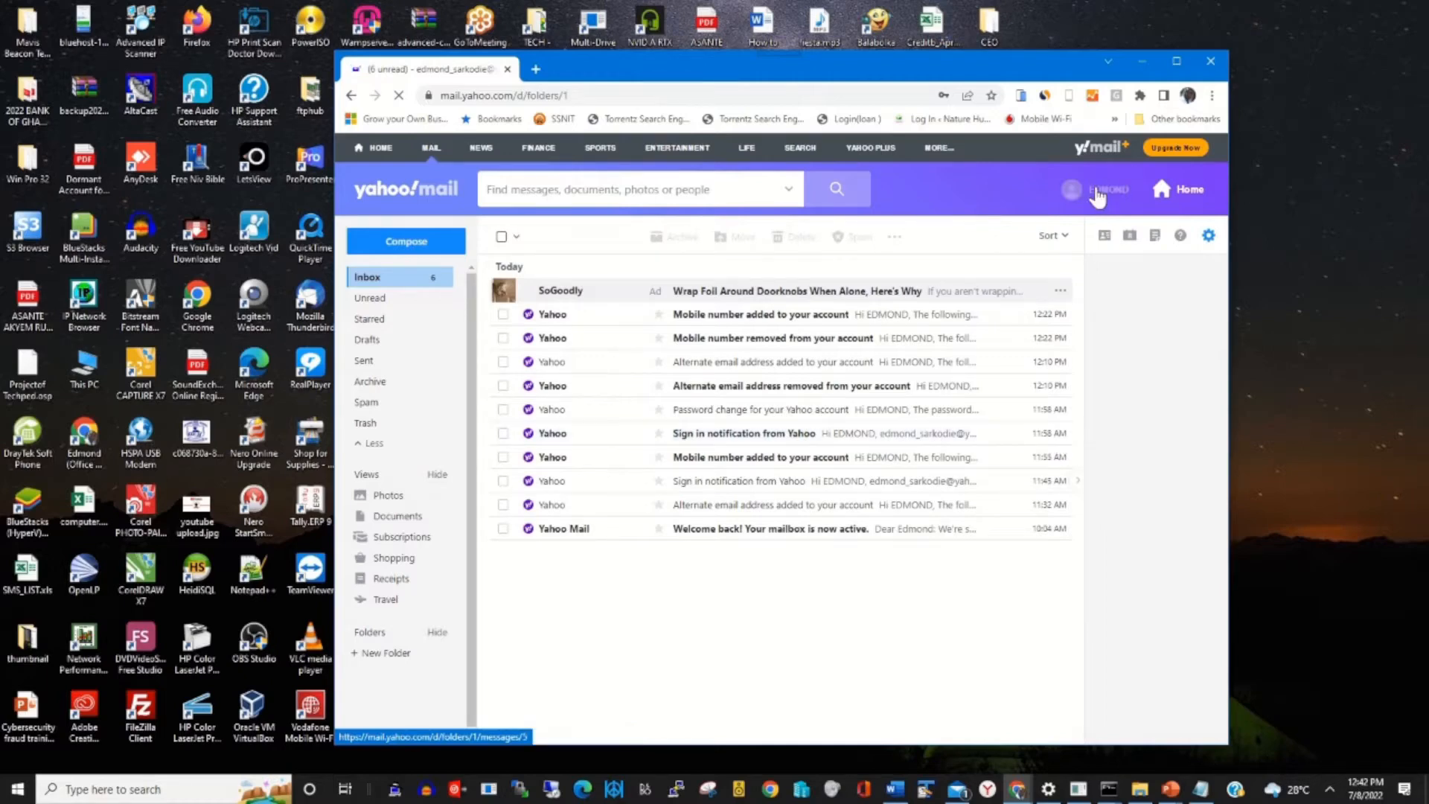
{"action": "left_click", "coordinate": [1072, 189]}
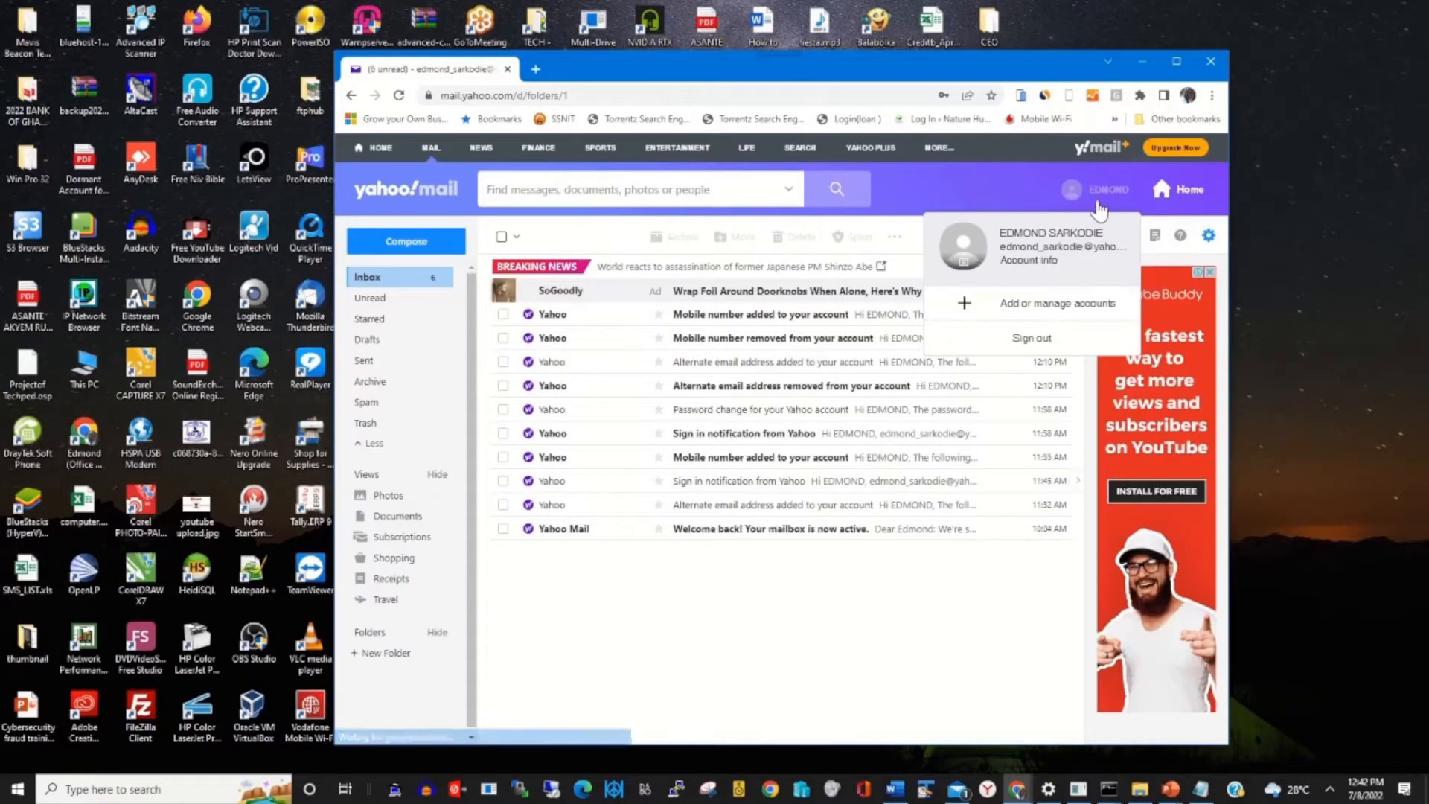
{"action": "mouse_move", "coordinate": [1037, 269]}
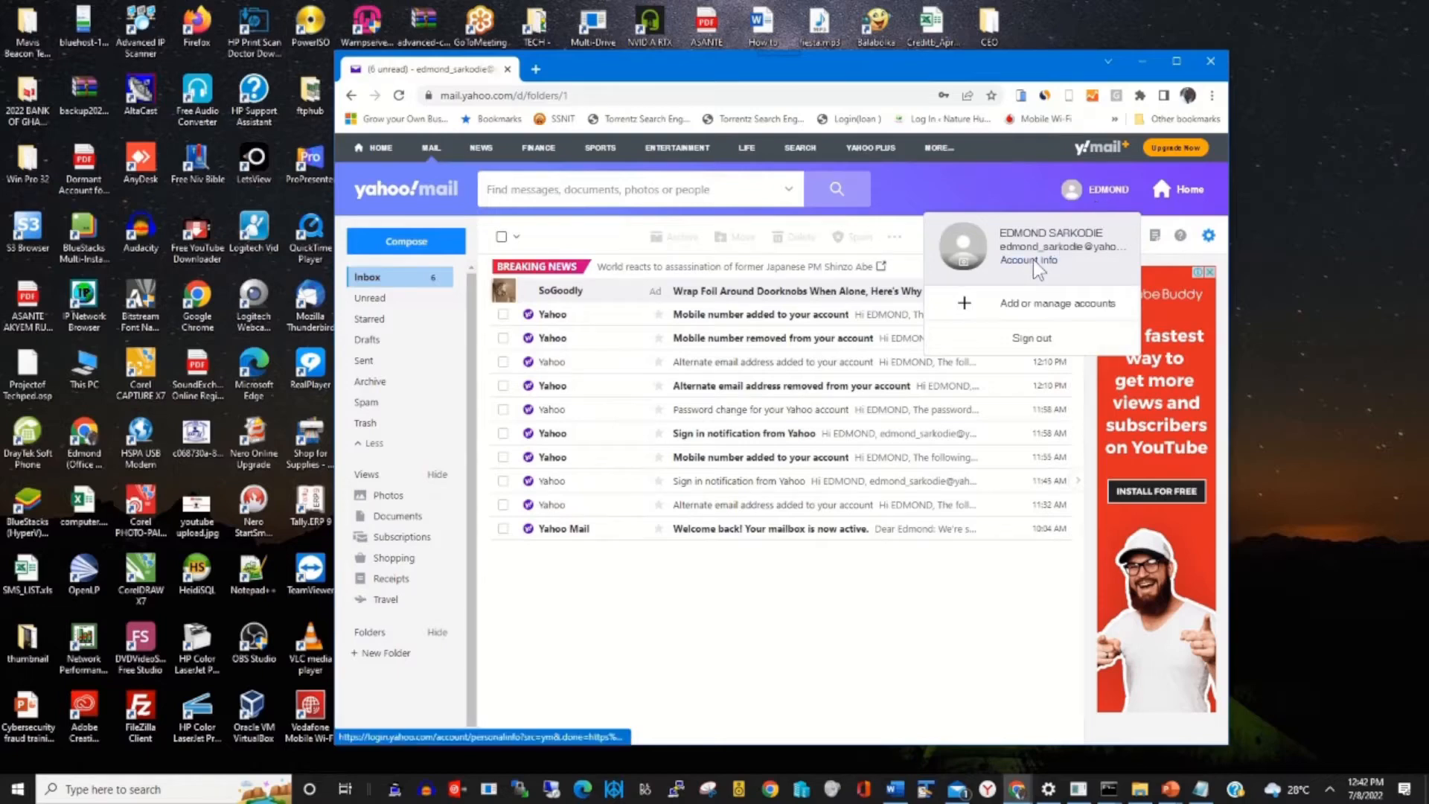
{"action": "left_click", "coordinate": [1028, 259]}
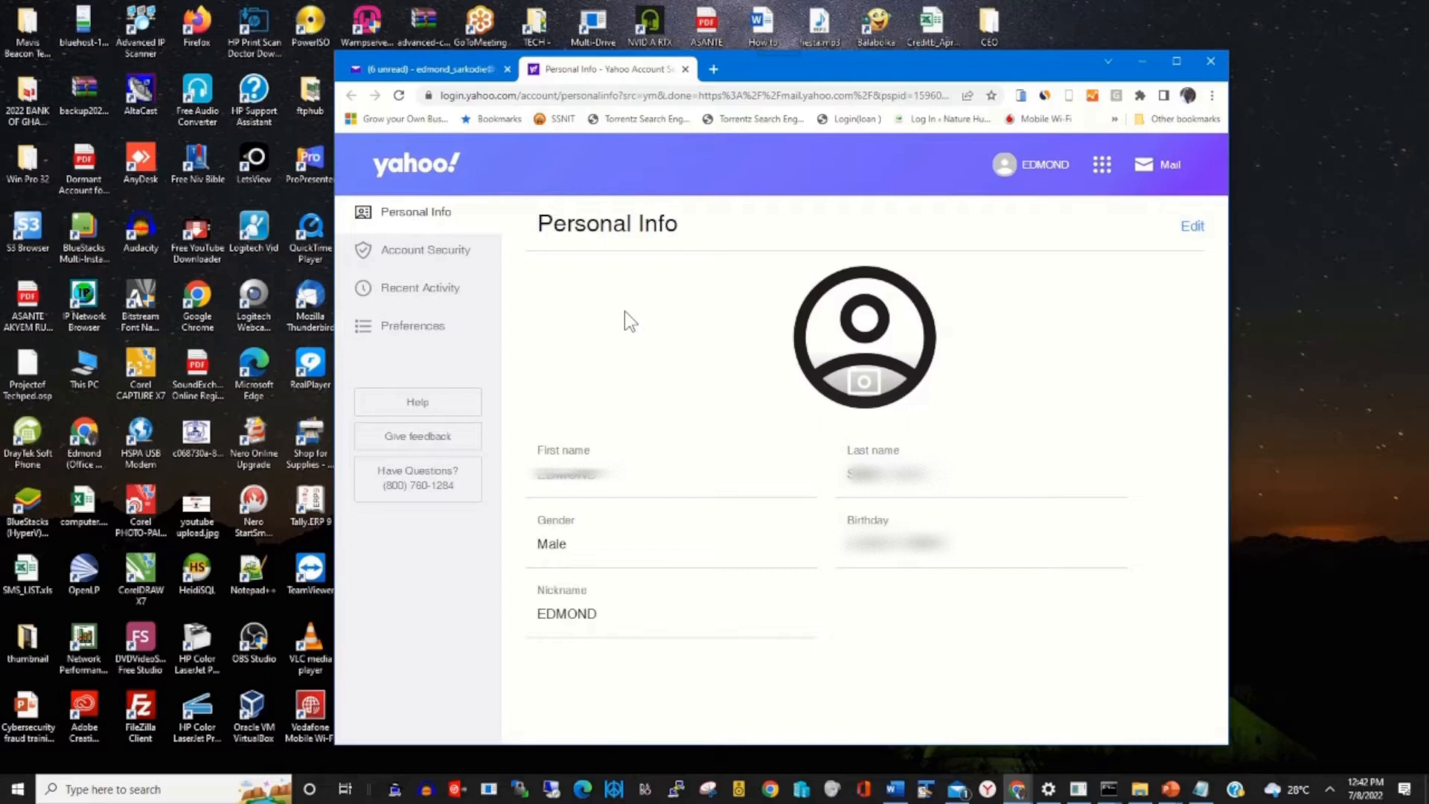
{"action": "left_click", "coordinate": [425, 250]}
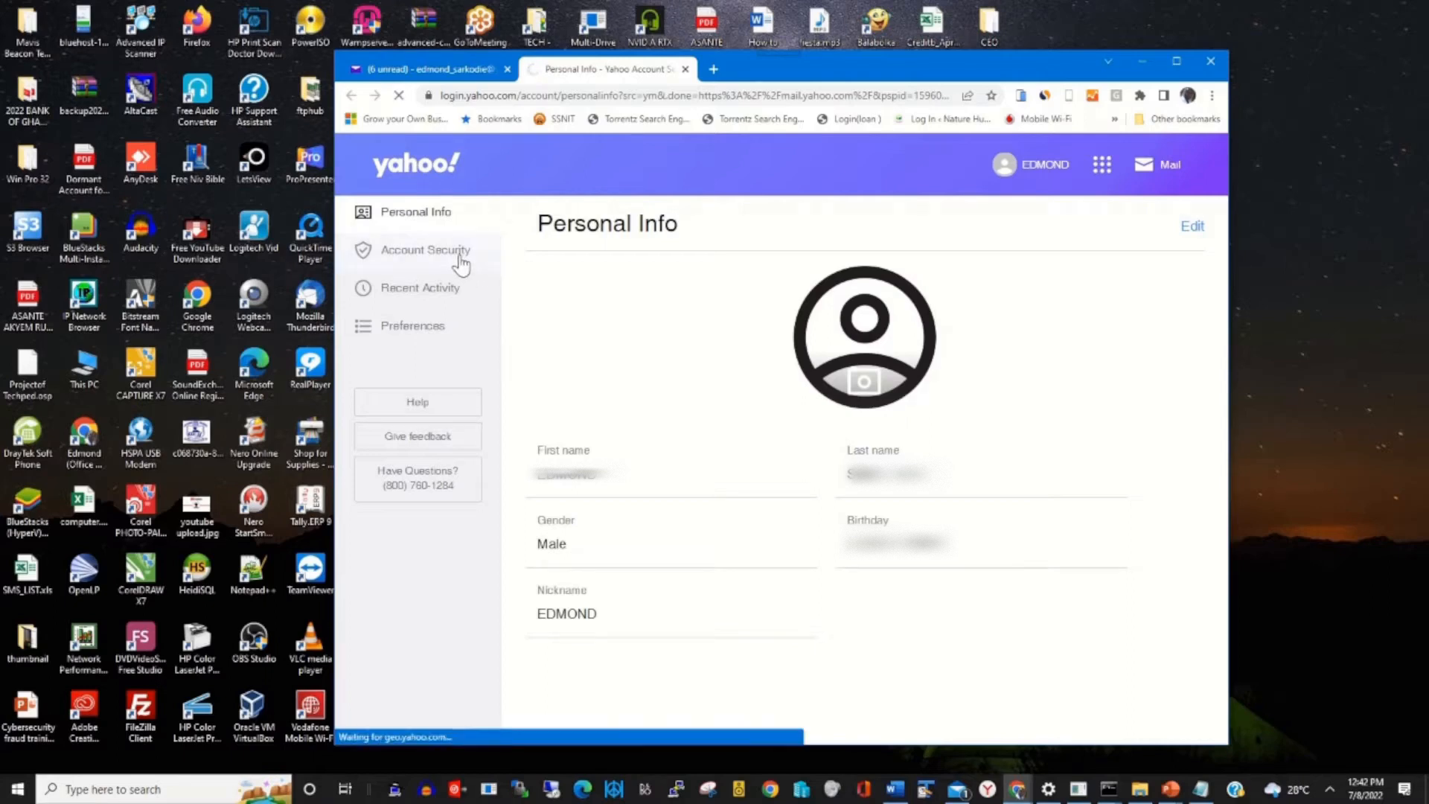
{"action": "left_click", "coordinate": [426, 250]}
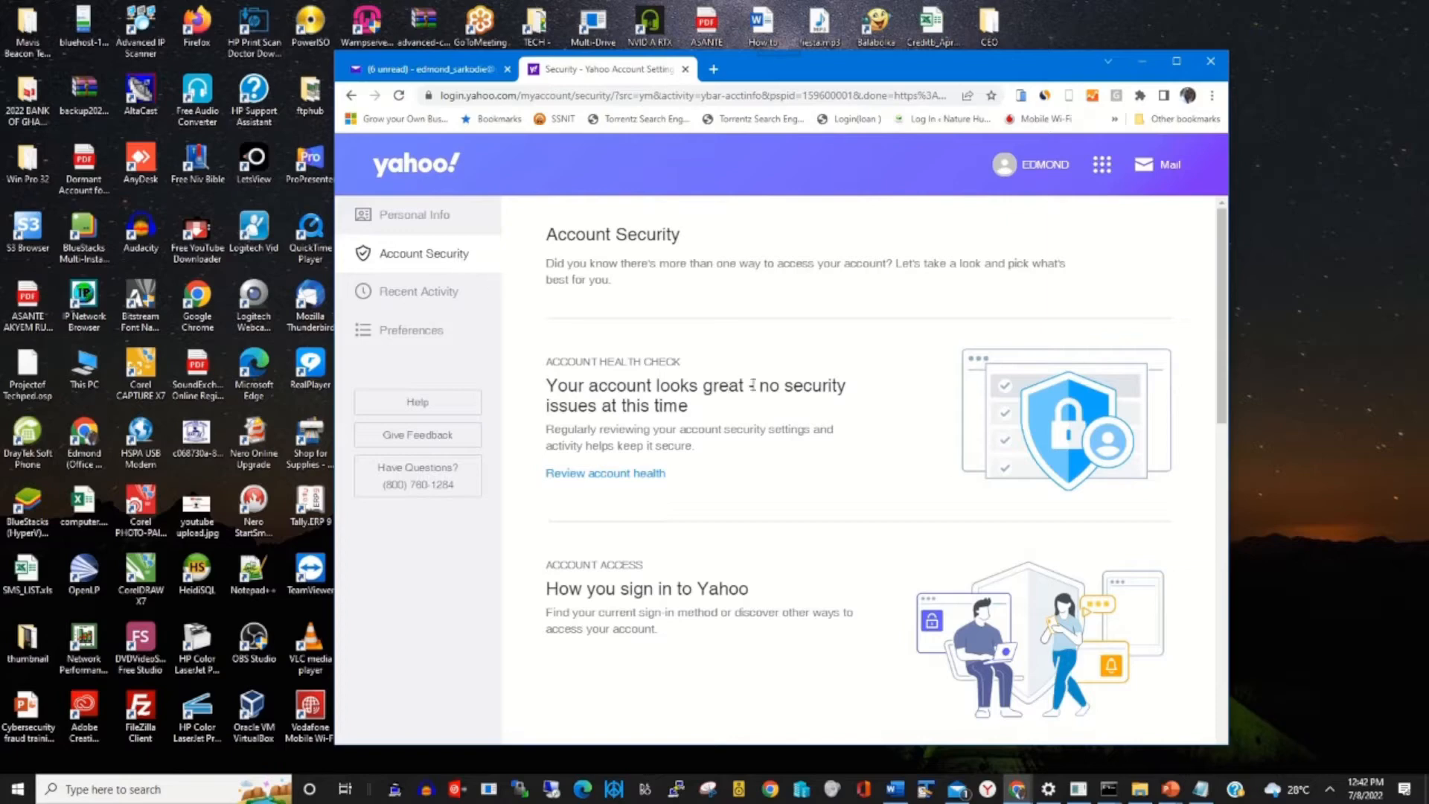
{"action": "mouse_move", "coordinate": [1221, 368]}
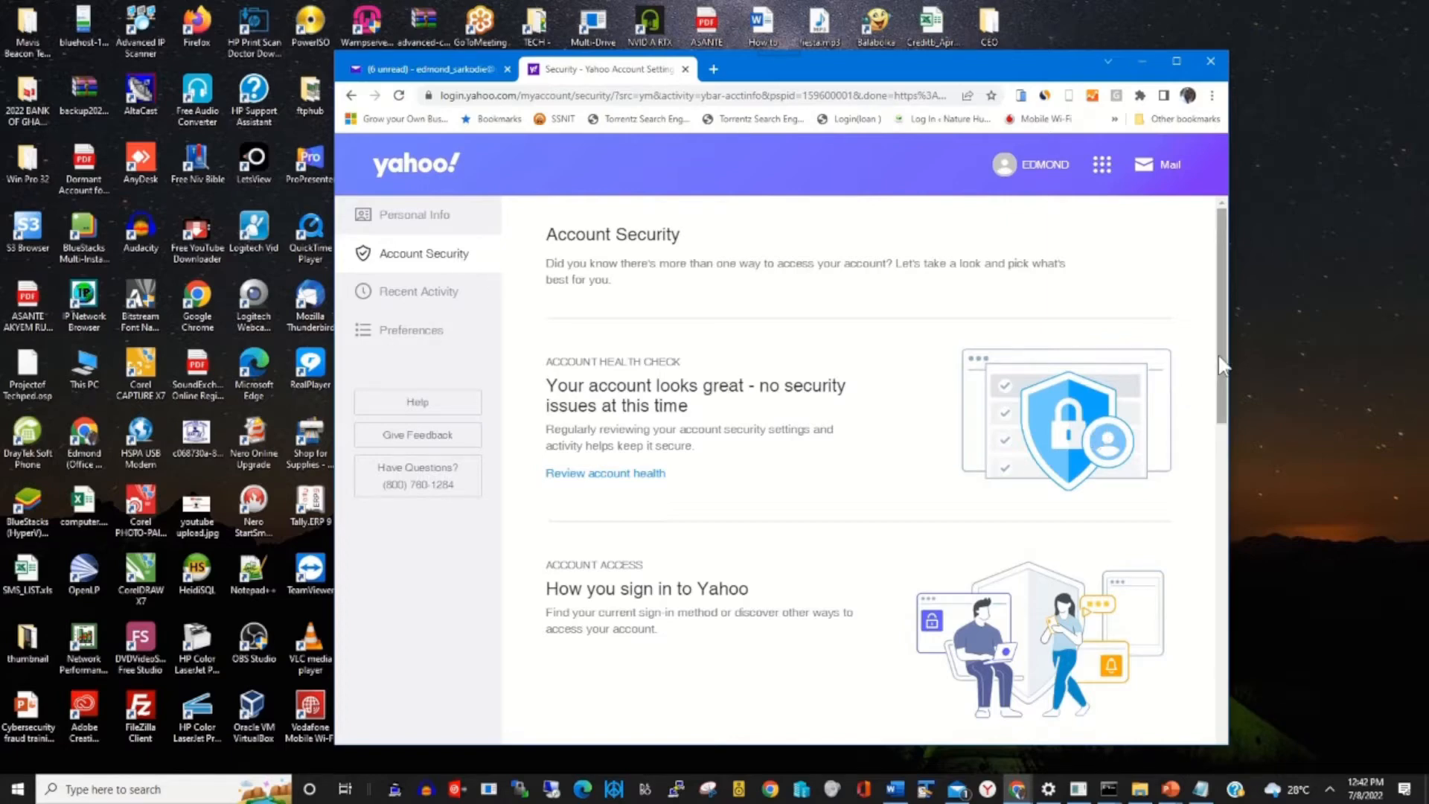
{"action": "scroll", "scroll_direction": "down", "scroll_amount": 3}
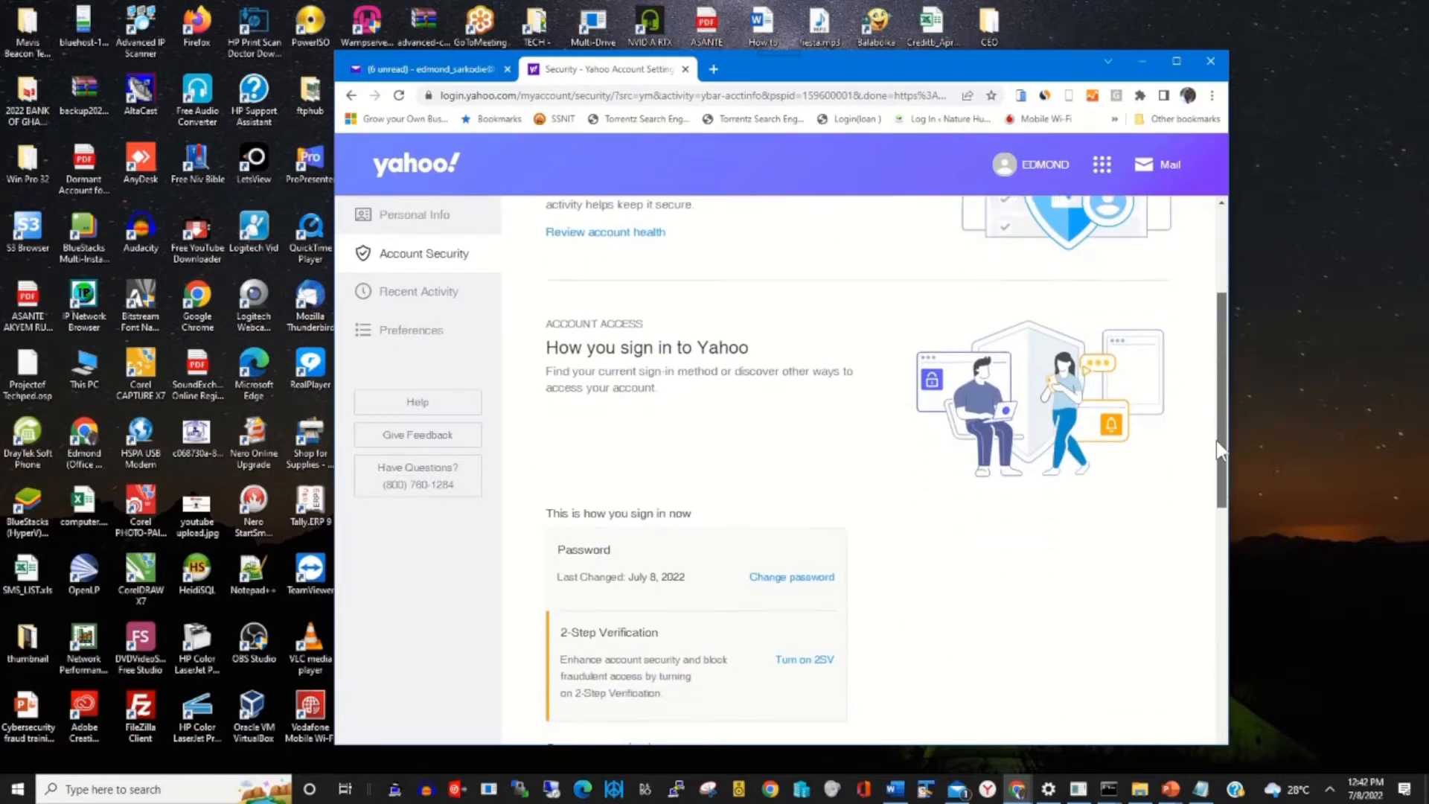
{"action": "scroll", "scroll_direction": "down", "scroll_amount": 3}
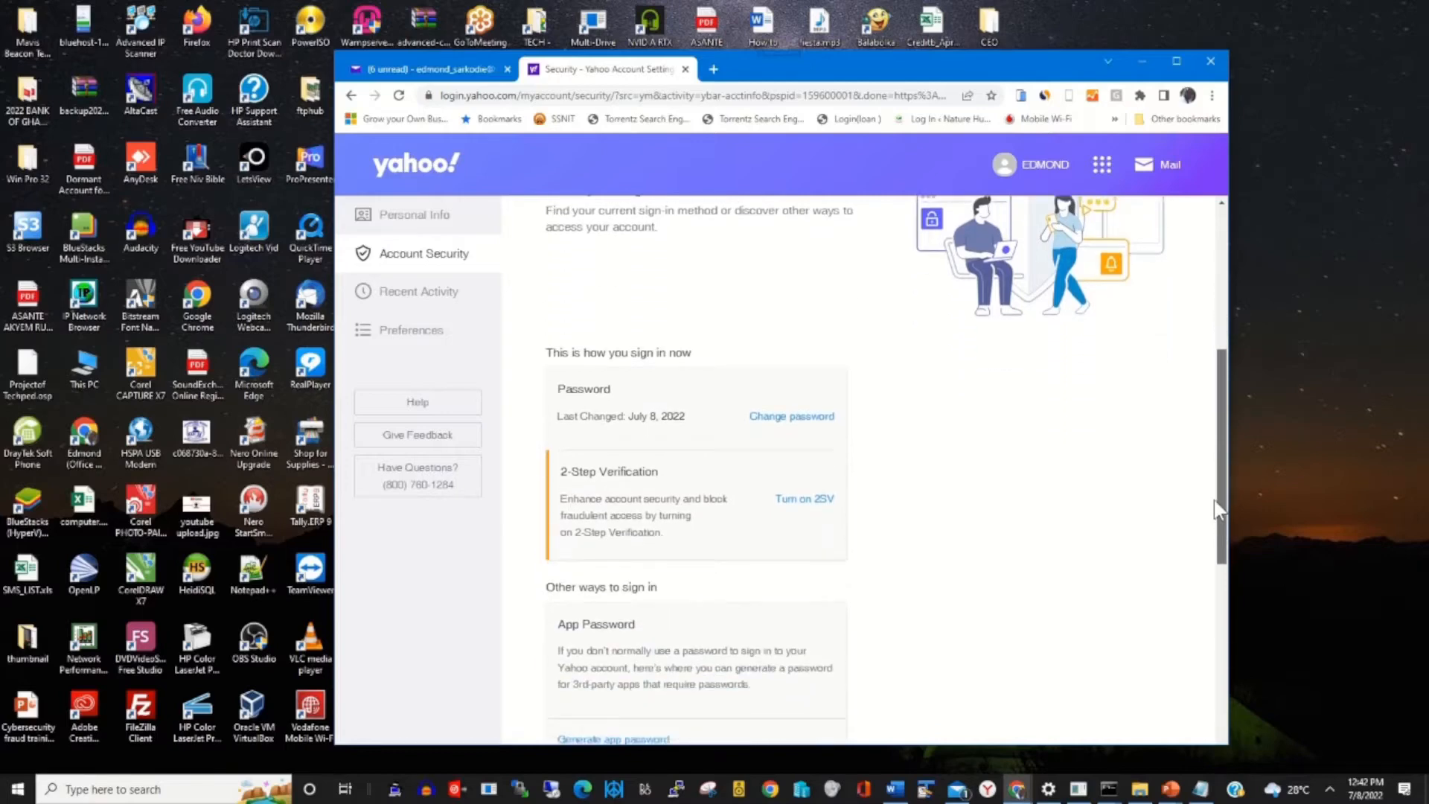
{"action": "scroll", "scroll_direction": "down", "scroll_amount": 3}
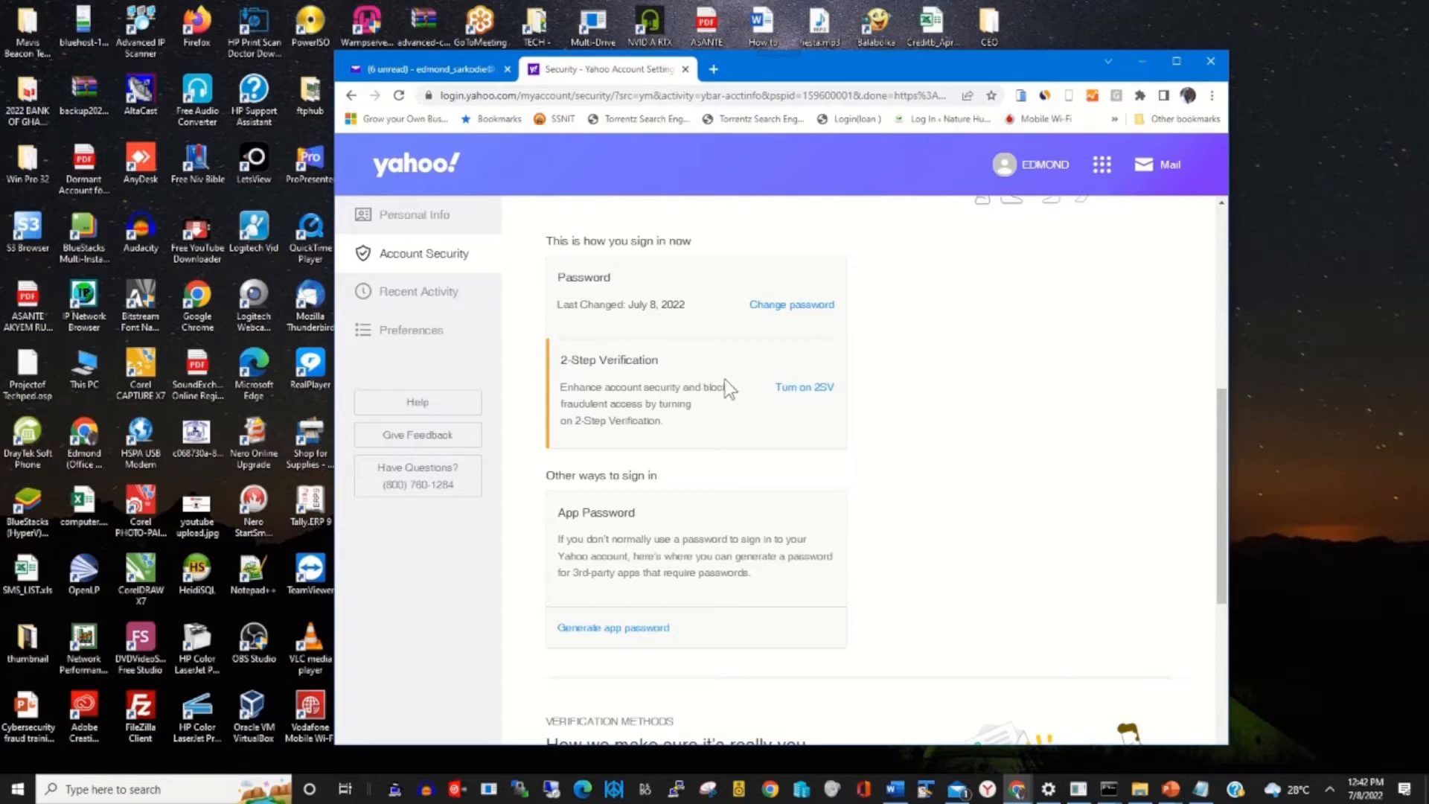
Choose Turn on 2SV, then Get started in the setup dialog.
{"action": "left_click", "coordinate": [804, 387]}
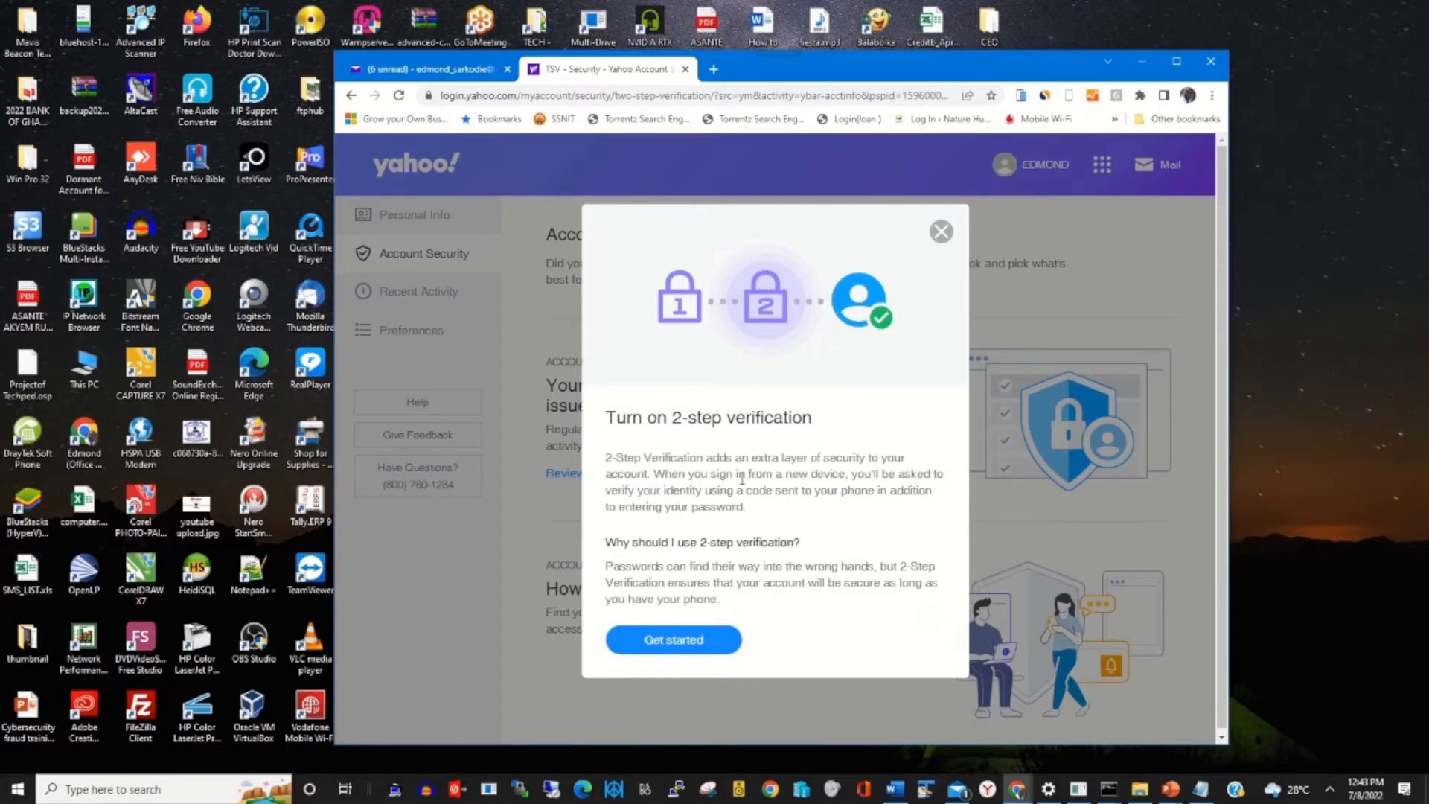
{"action": "mouse_move", "coordinate": [686, 622]}
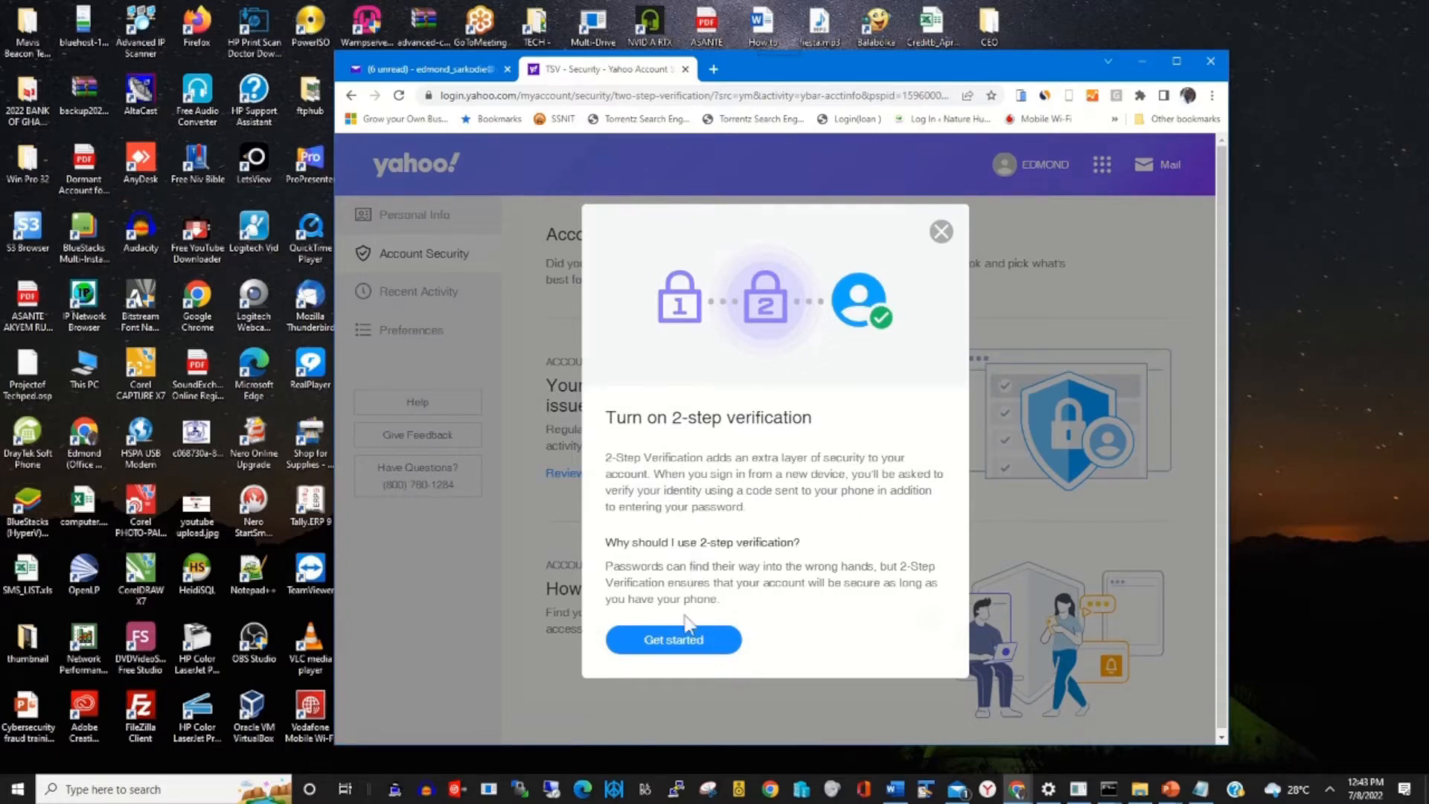
{"action": "left_click", "coordinate": [674, 639]}
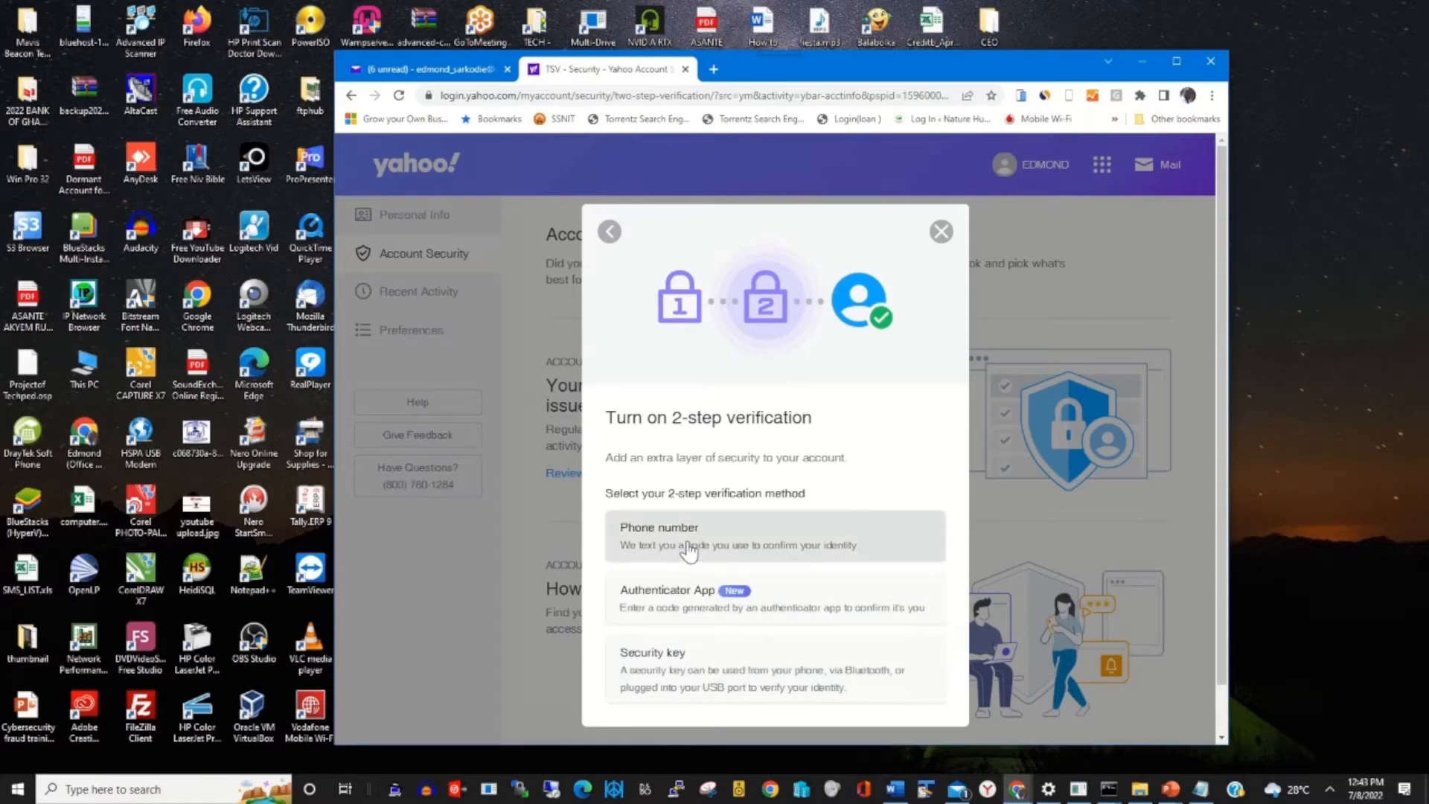
Pick Phone number as the method and send the code to a listed number.
{"action": "left_click", "coordinate": [689, 536]}
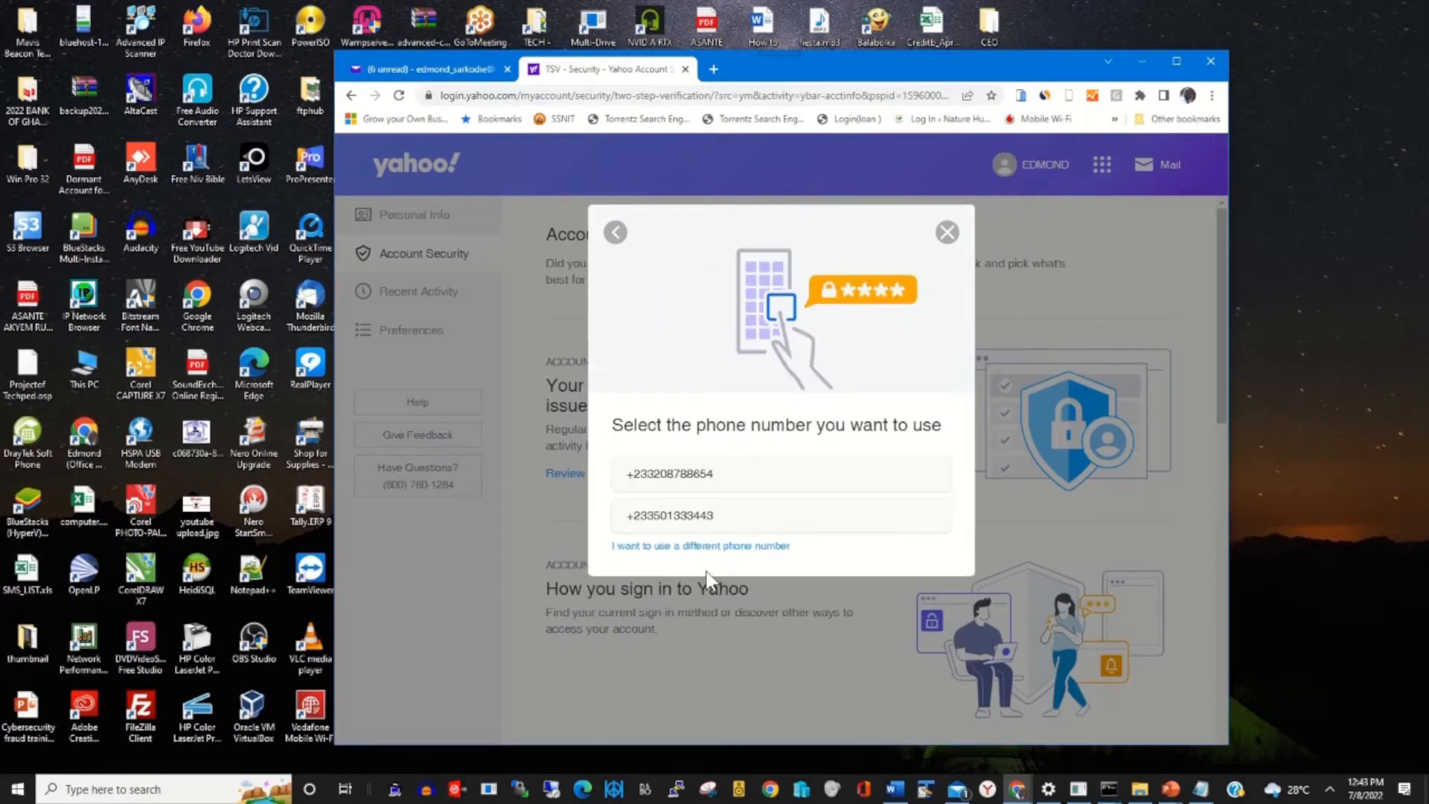
{"action": "mouse_move", "coordinate": [733, 491]}
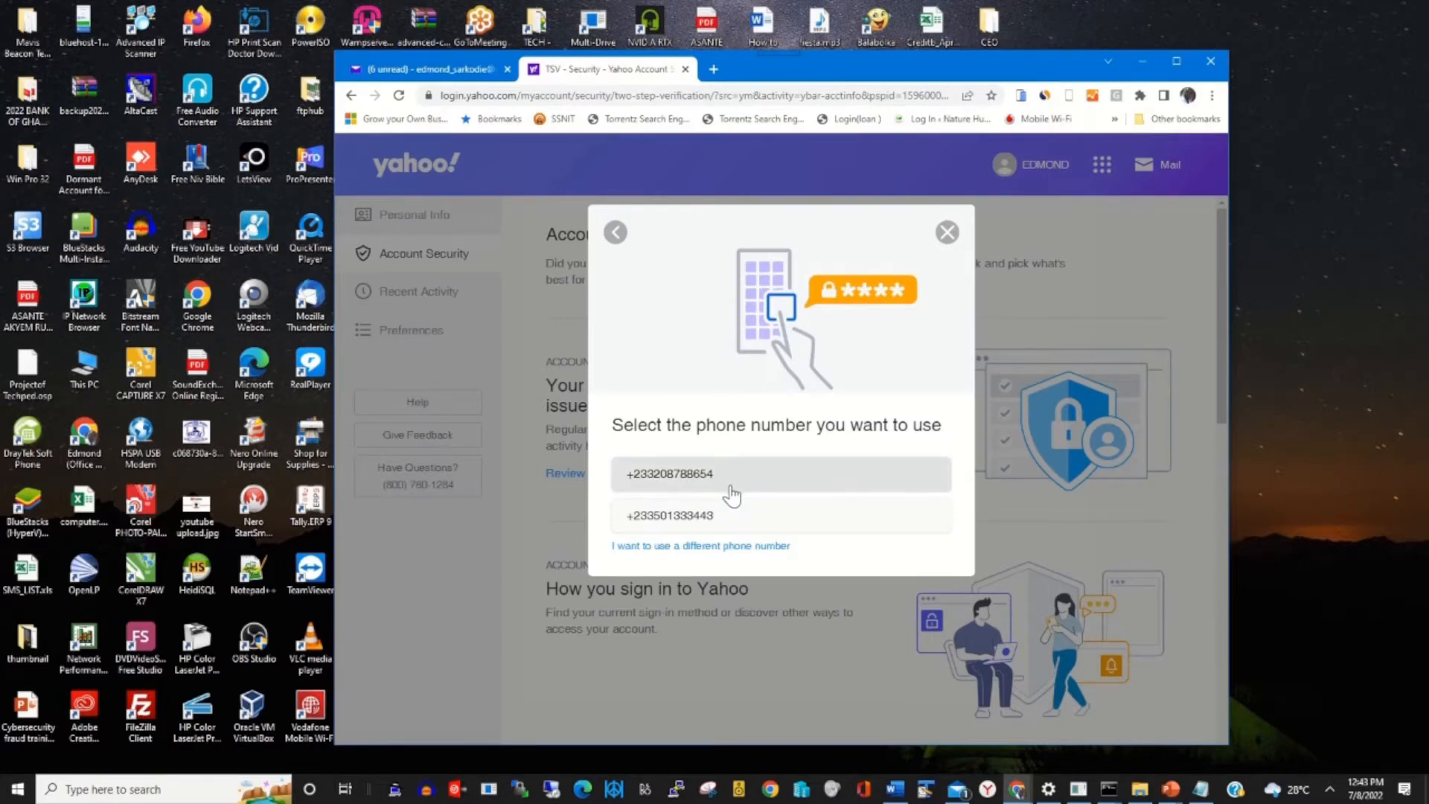
{"action": "left_click", "coordinate": [946, 232]}
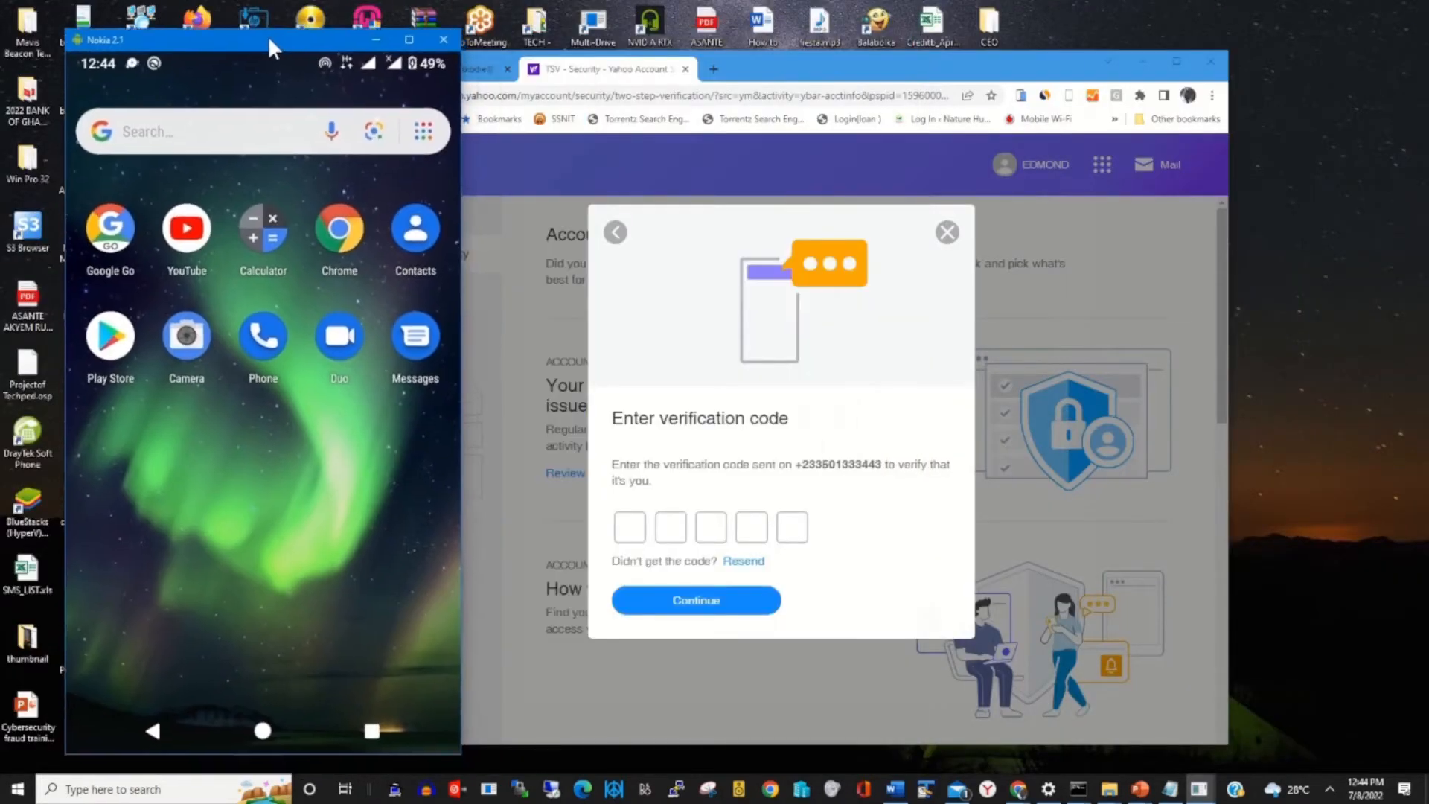
{"action": "mouse_move", "coordinate": [407, 346]}
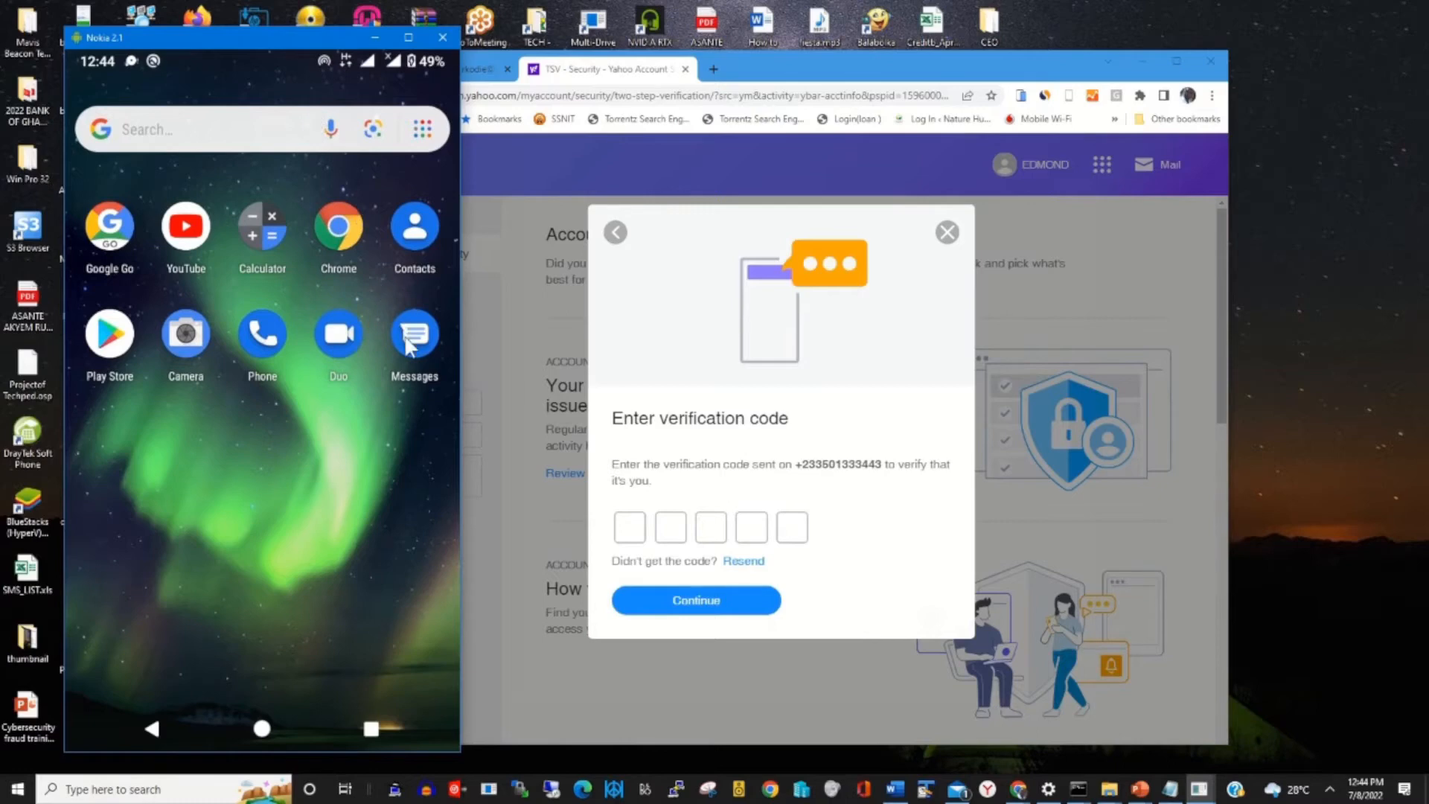
{"action": "left_click", "coordinate": [414, 333]}
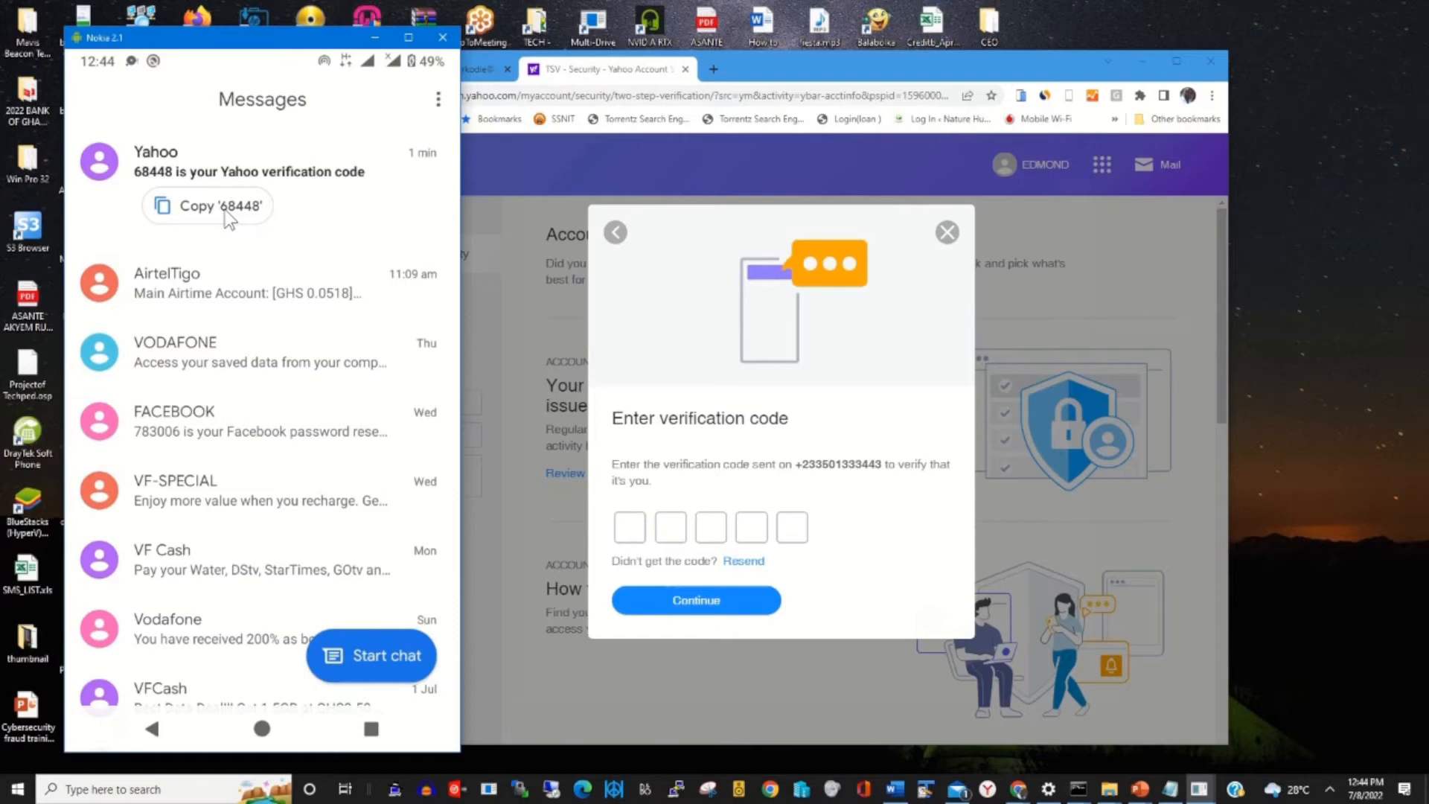
{"action": "left_click", "coordinate": [215, 206]}
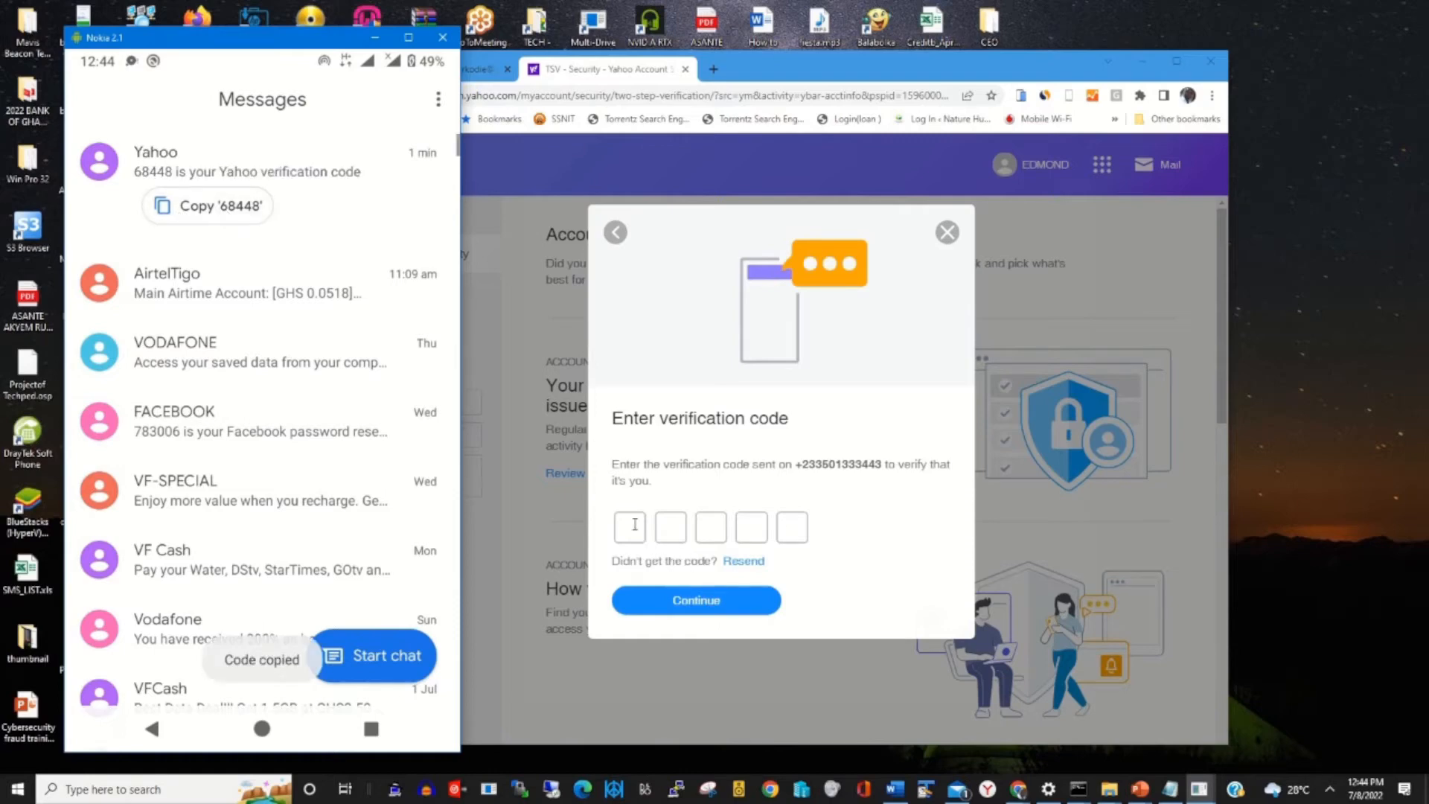
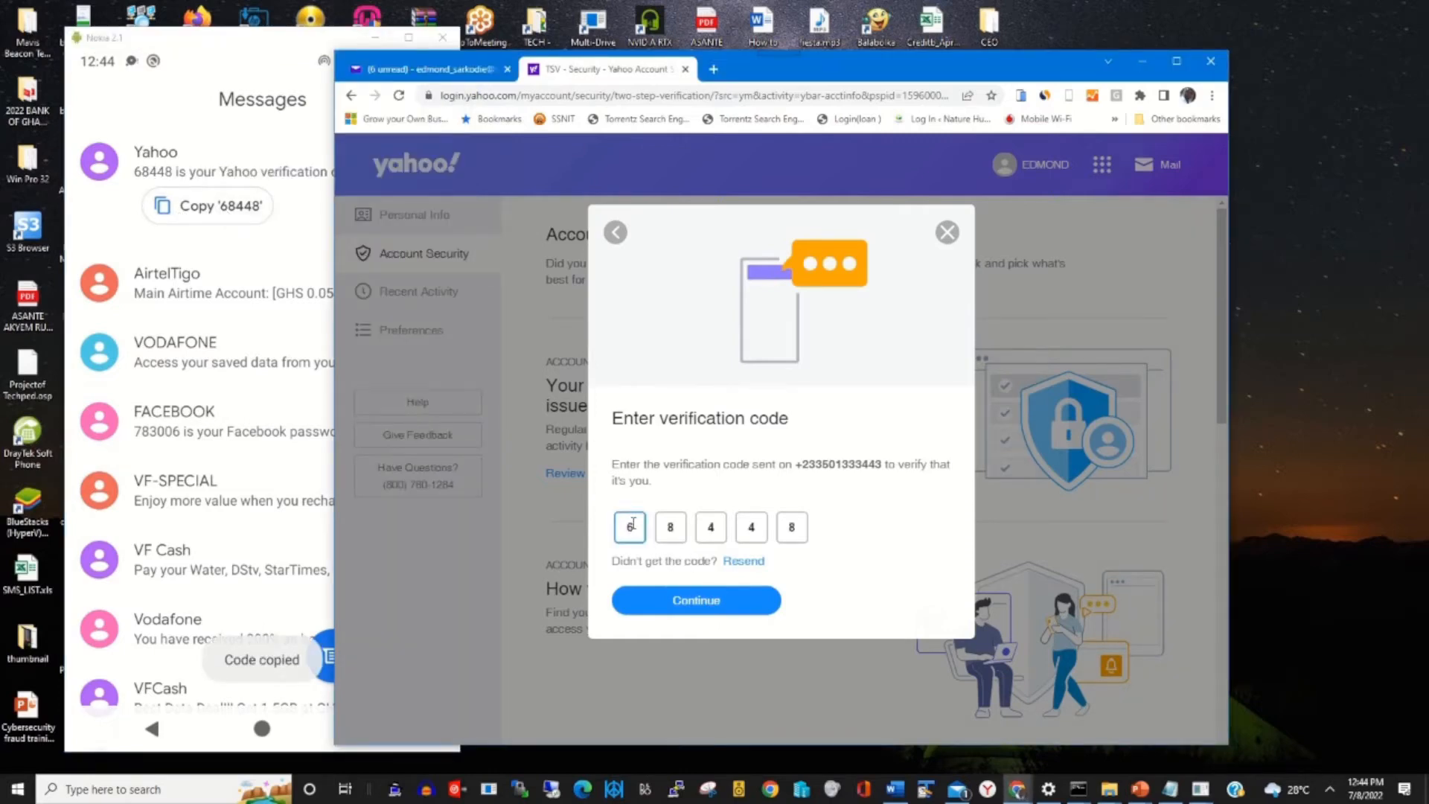
{"action": "left_click", "coordinate": [696, 600]}
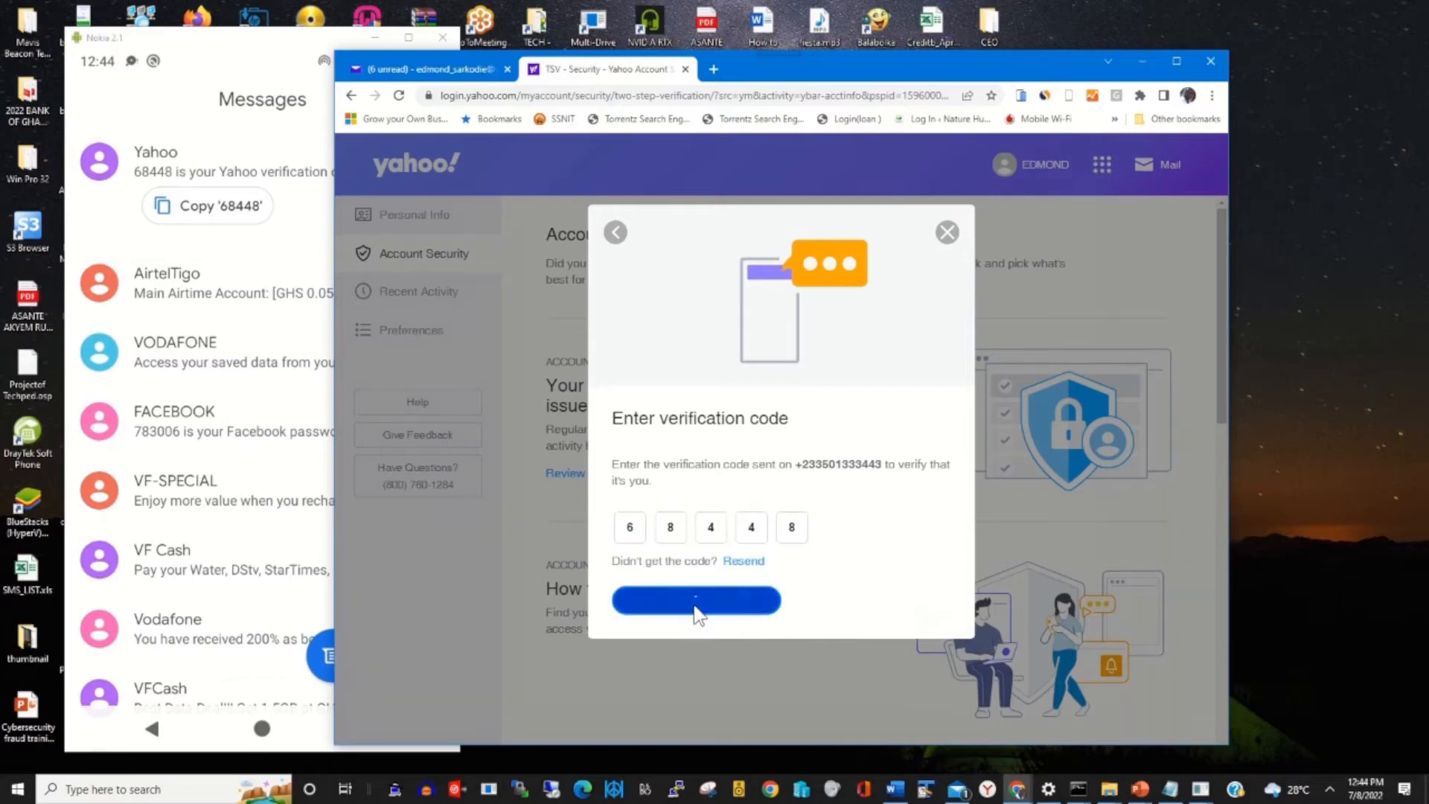
{"action": "left_click", "coordinate": [696, 600]}
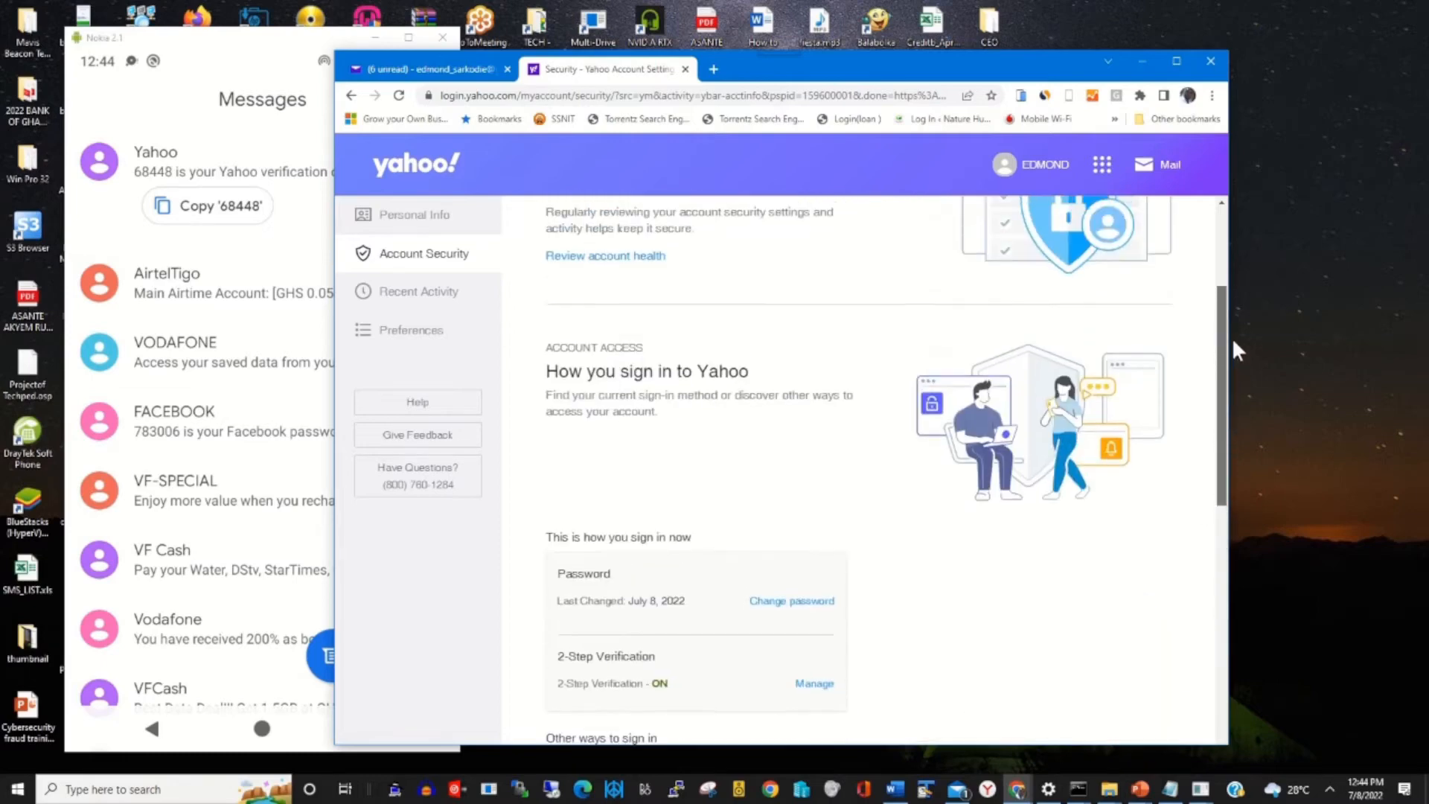
Scroll the Security page before moving to the Yahoo Mail inbox.
{"action": "scroll", "scroll_direction": "down", "scroll_amount": 3}
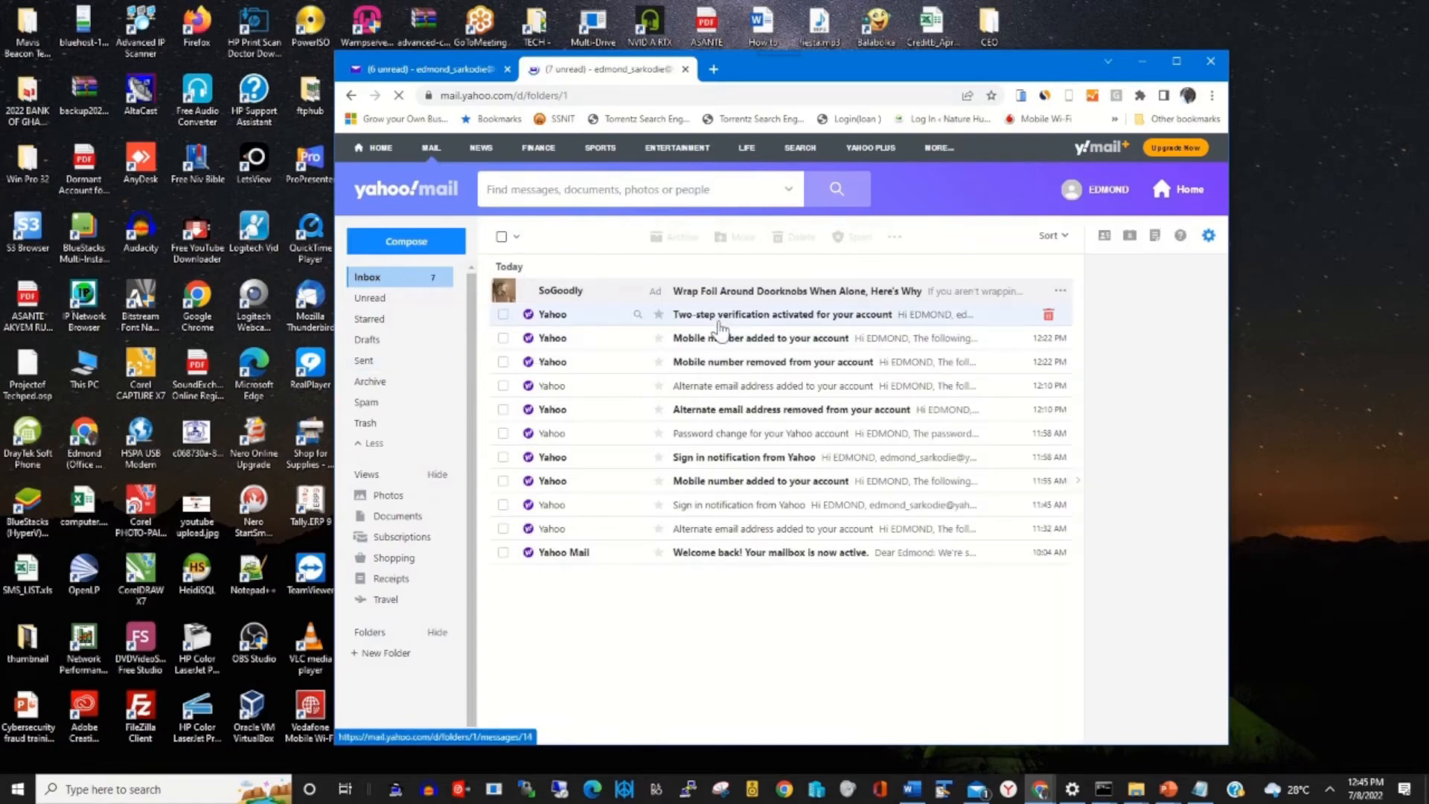
Read the 'Two-step verification activated' email, then open the profile menu.
{"action": "left_click", "coordinate": [781, 314]}
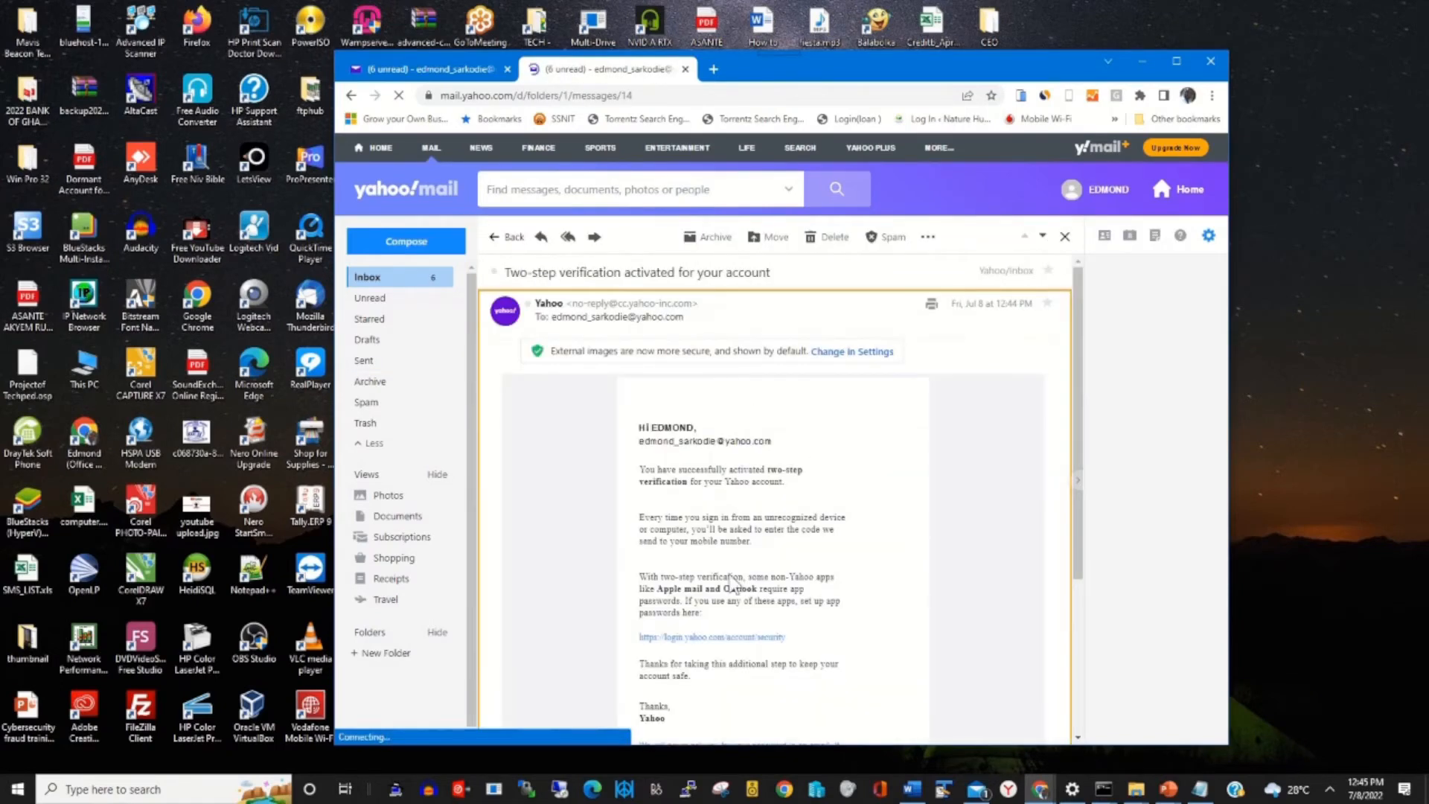
{"action": "scroll", "scroll_direction": "down", "scroll_amount": 3}
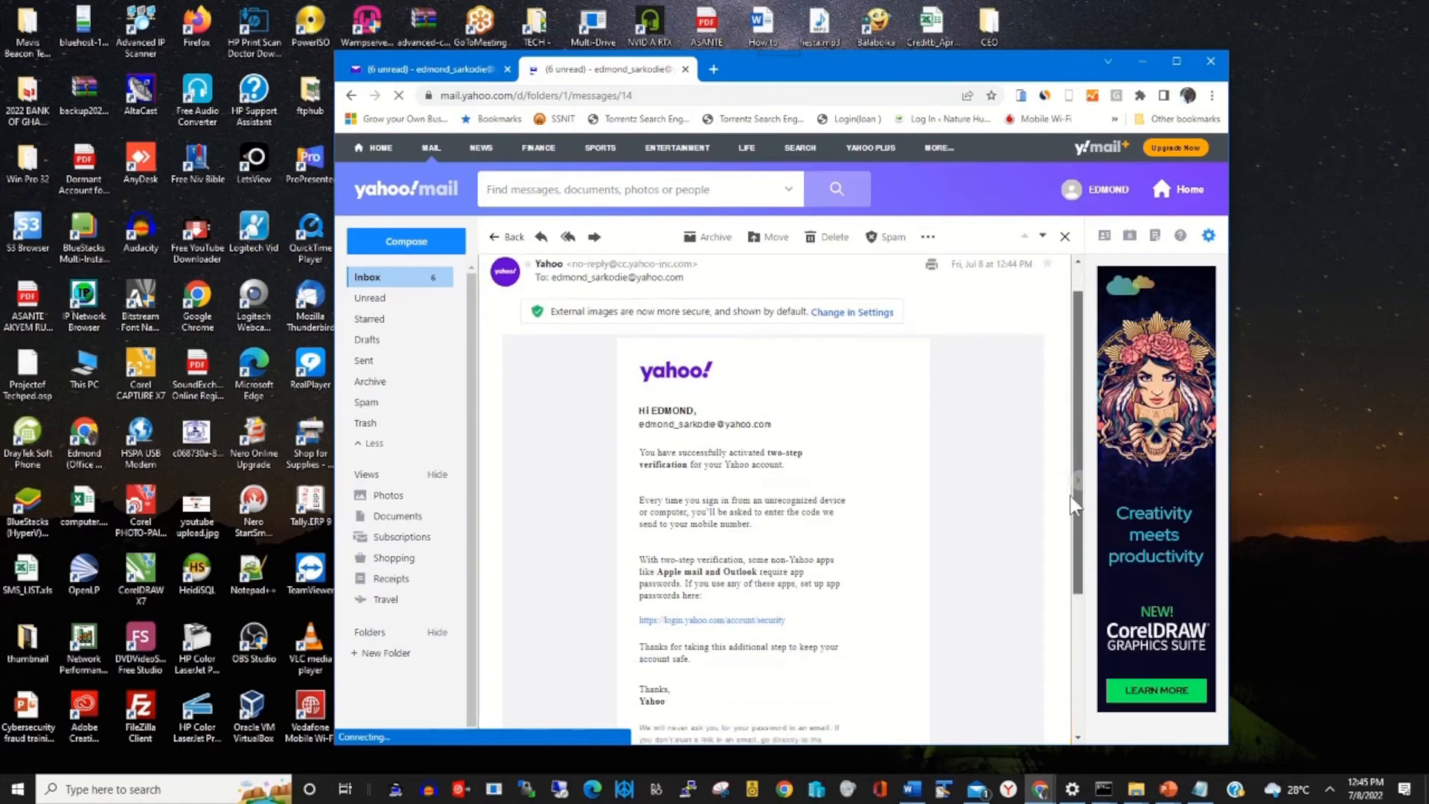
{"action": "scroll", "scroll_direction": "down", "scroll_amount": 3}
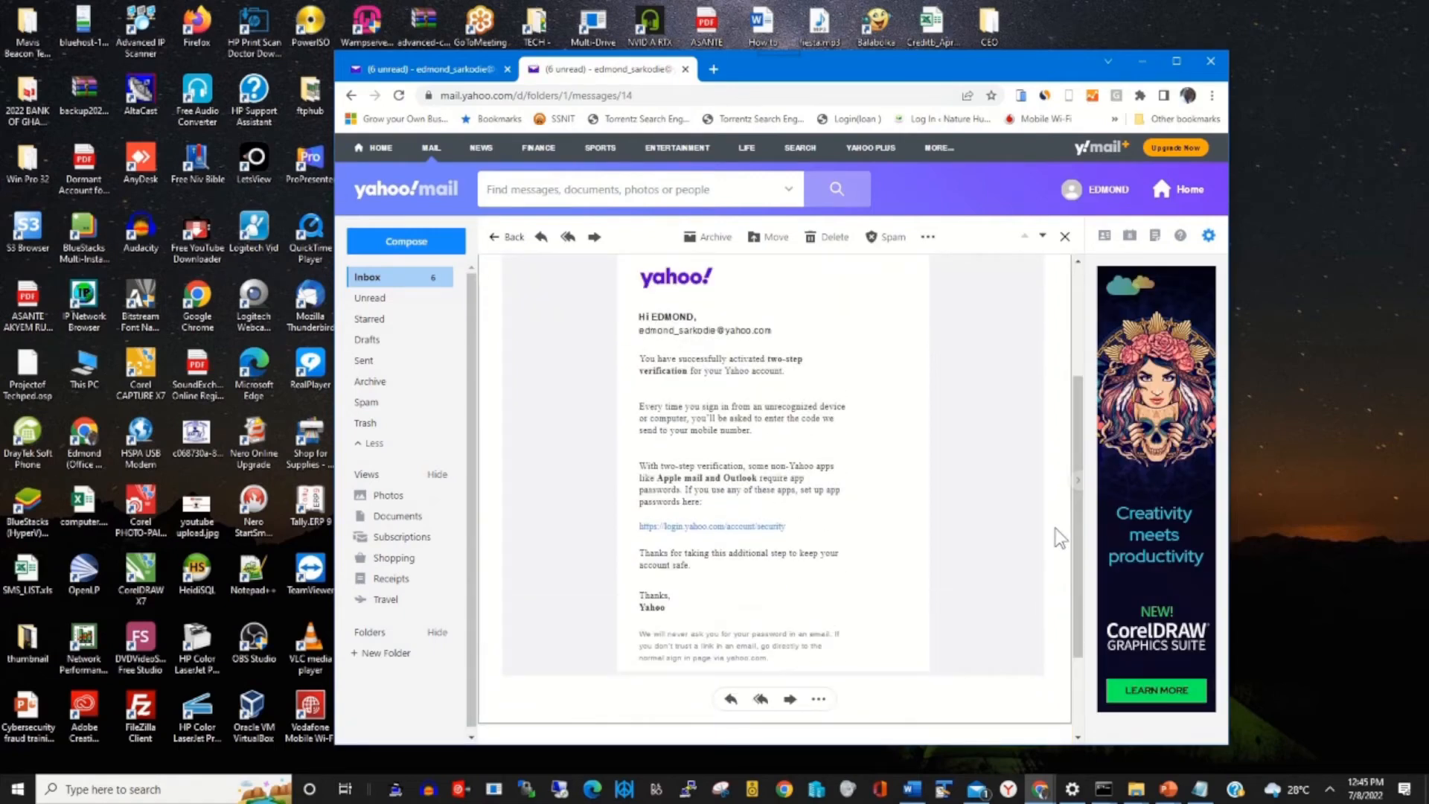
{"action": "mouse_move", "coordinate": [1089, 243]}
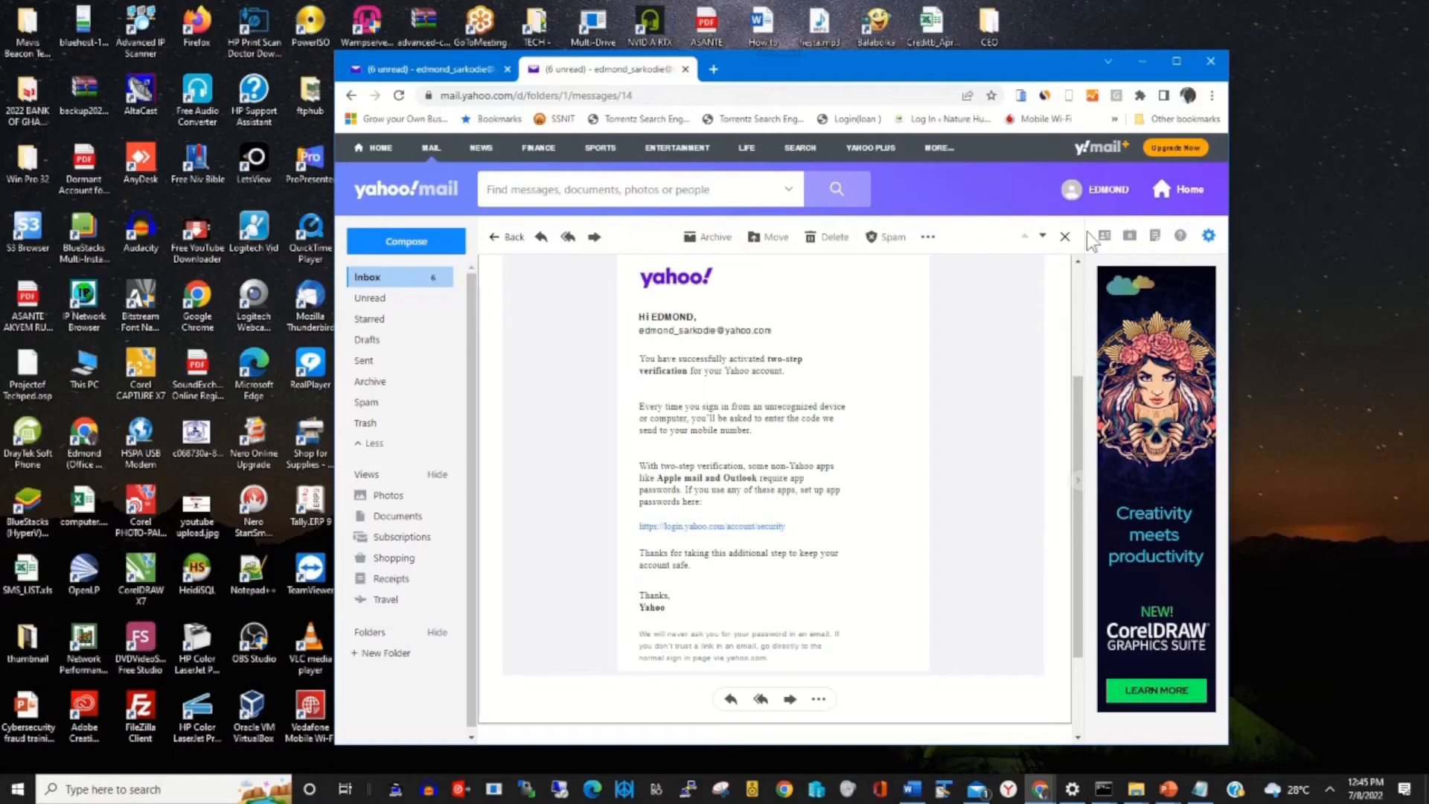
{"action": "left_click", "coordinate": [1072, 189]}
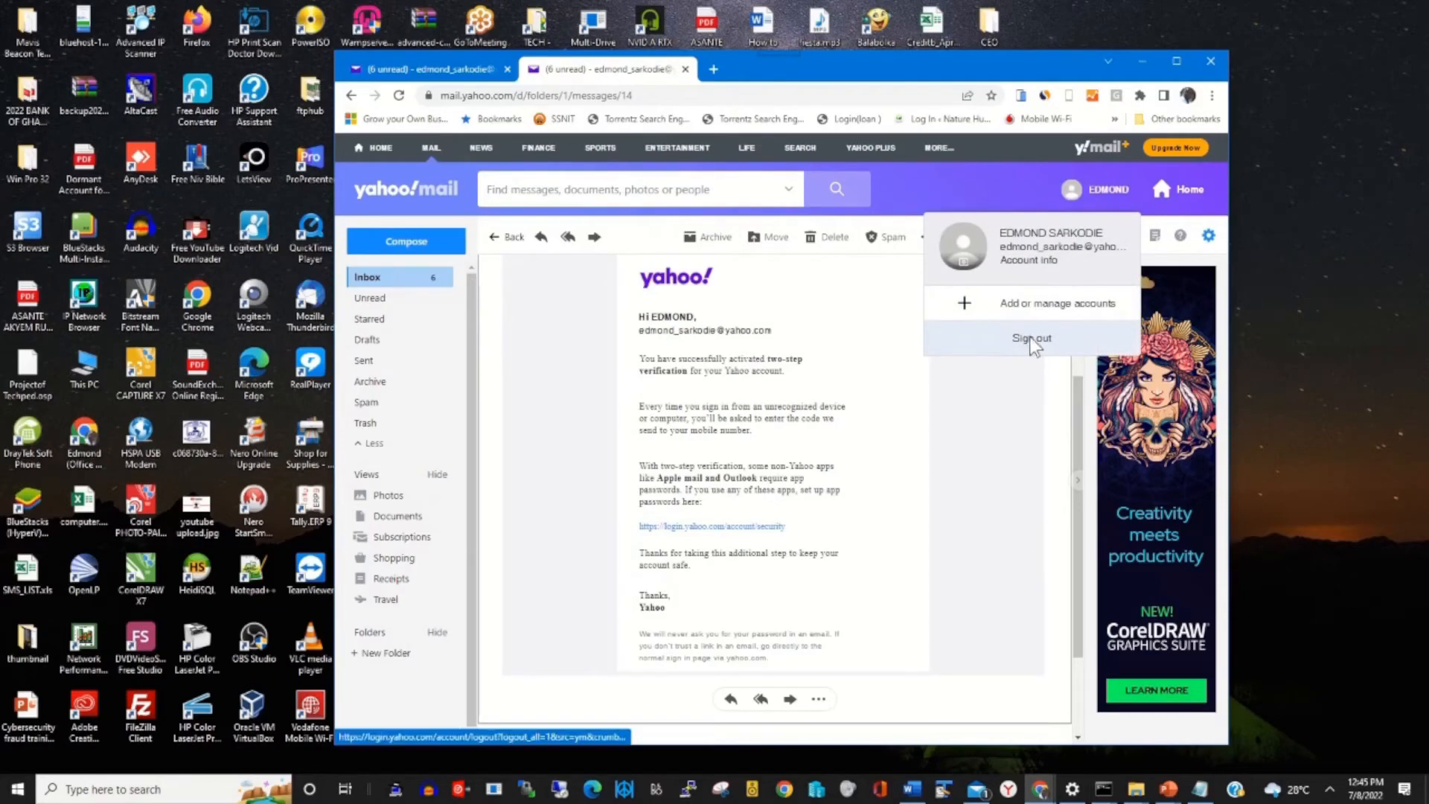
Sign out from the profile menu and start signing in again.
{"action": "left_click", "coordinate": [1031, 338]}
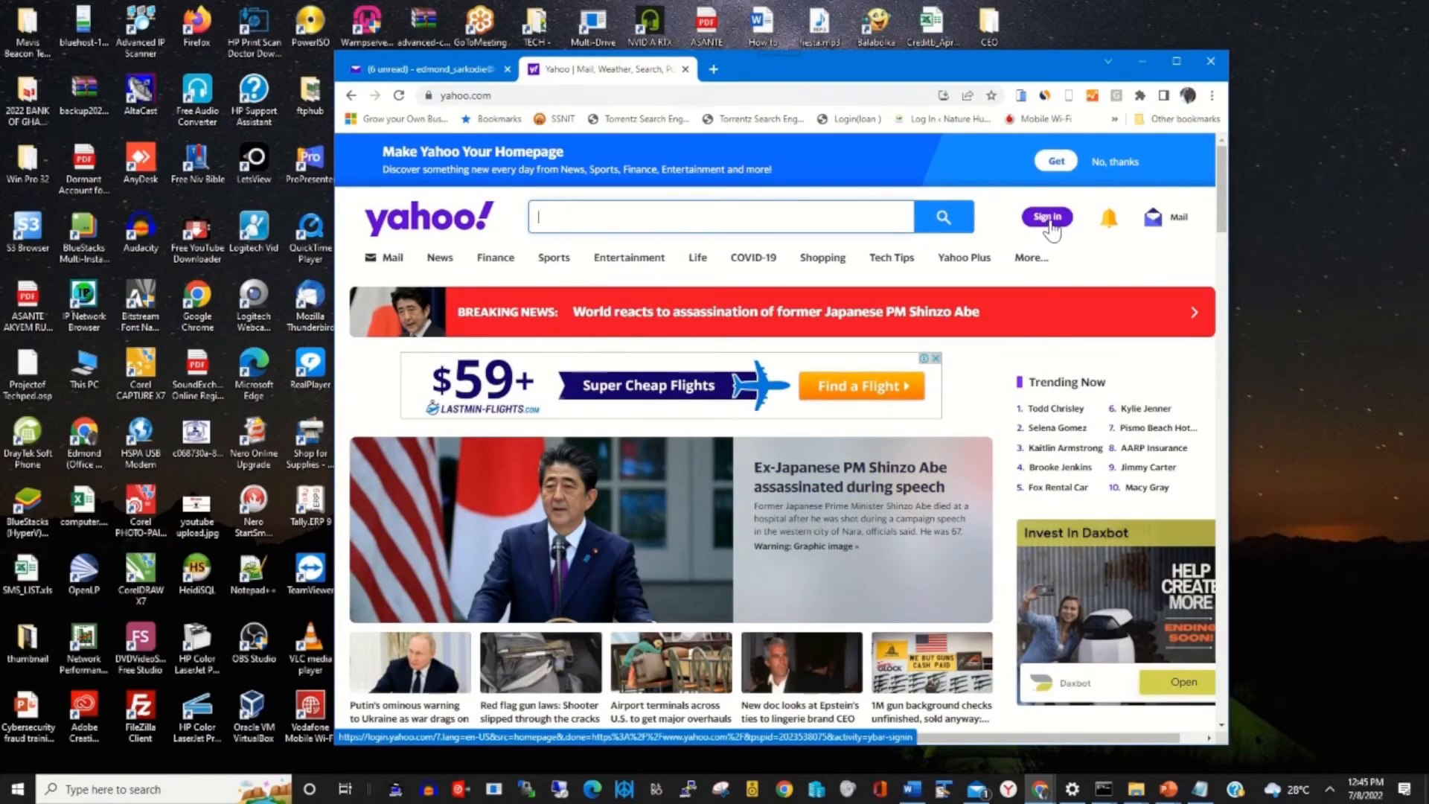
{"action": "left_click", "coordinate": [1046, 217]}
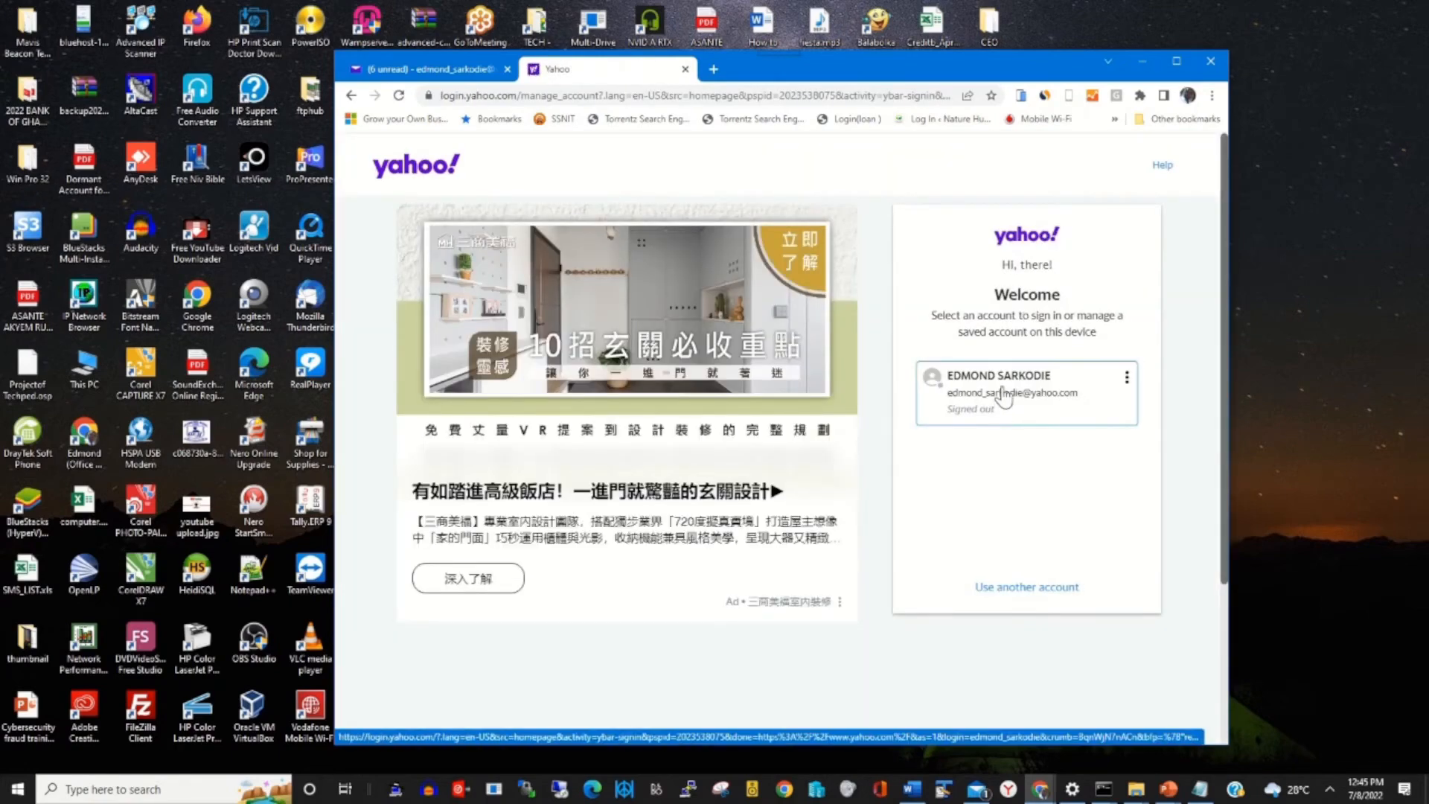
Choose the saved account and submit its password.
{"action": "left_click", "coordinate": [1012, 392]}
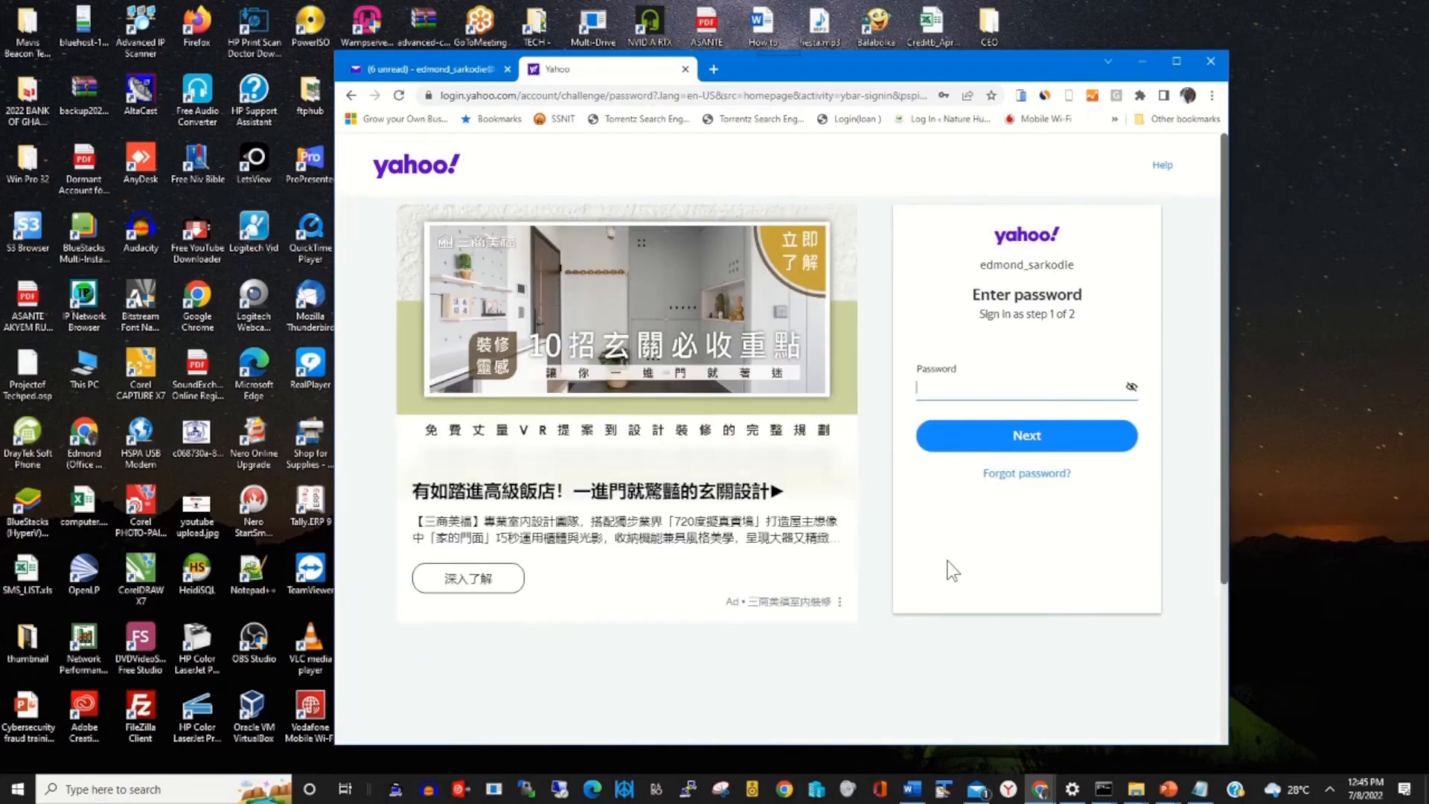
{"action": "mouse_move", "coordinate": [1001, 407]}
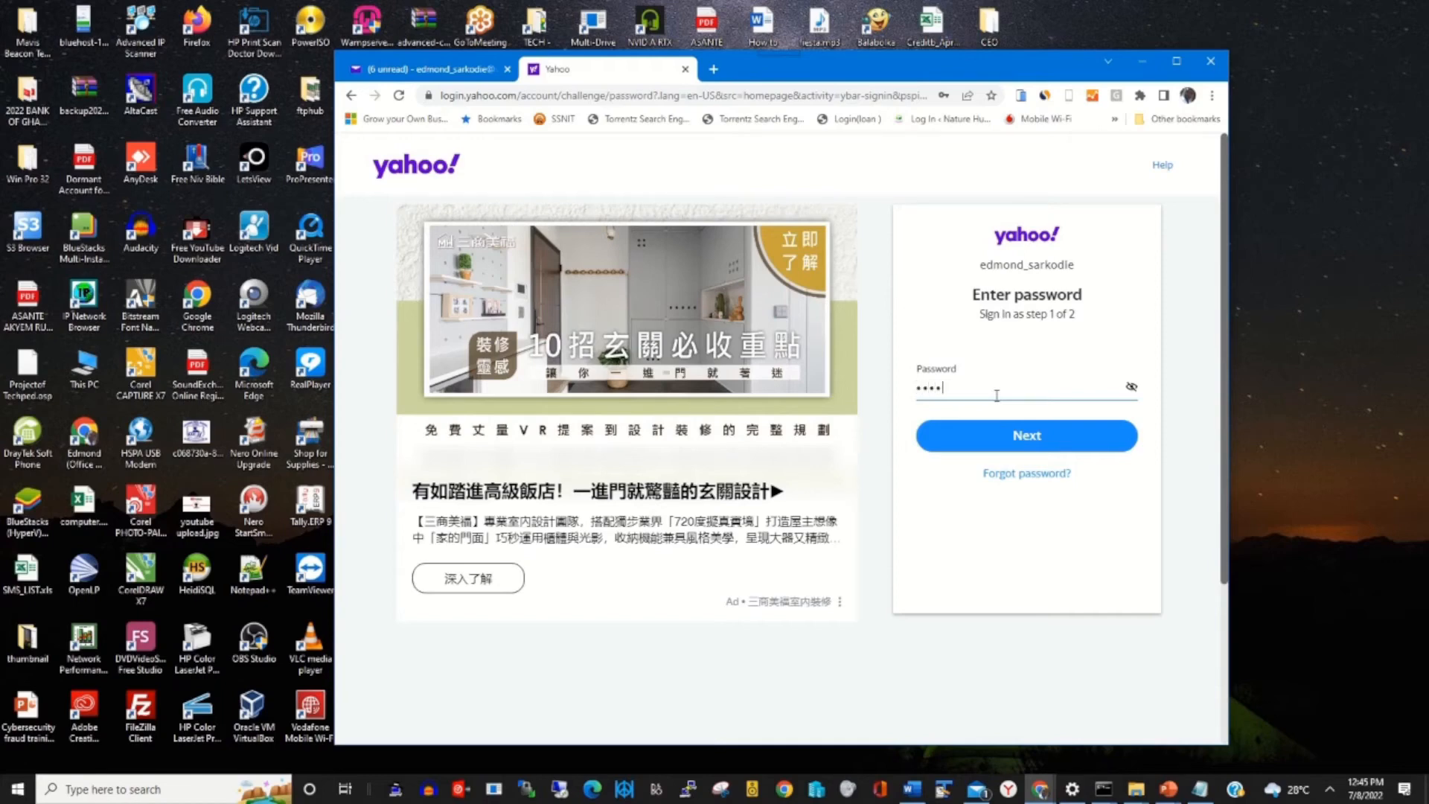
{"action": "type", "text": "••"}
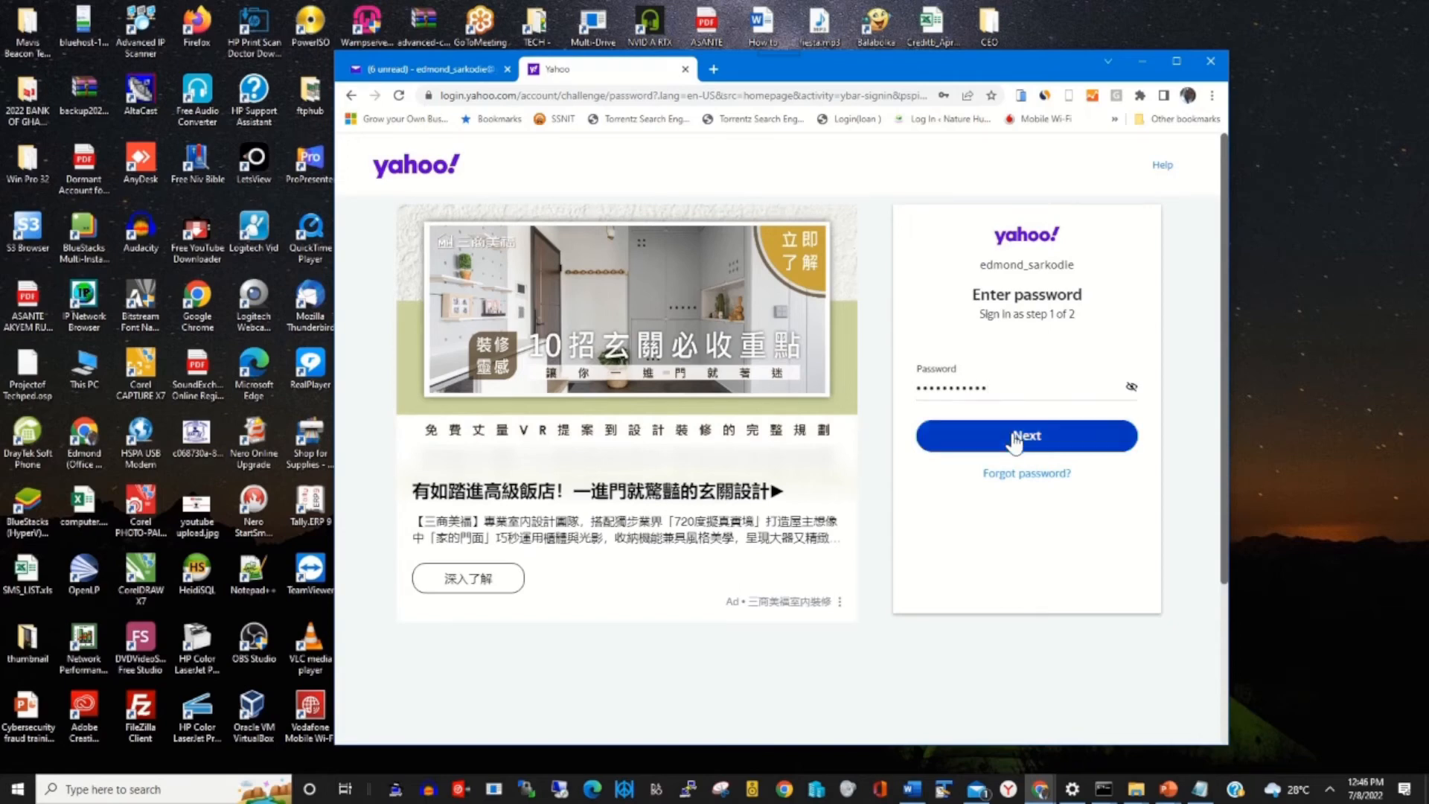
{"action": "left_click", "coordinate": [1026, 435]}
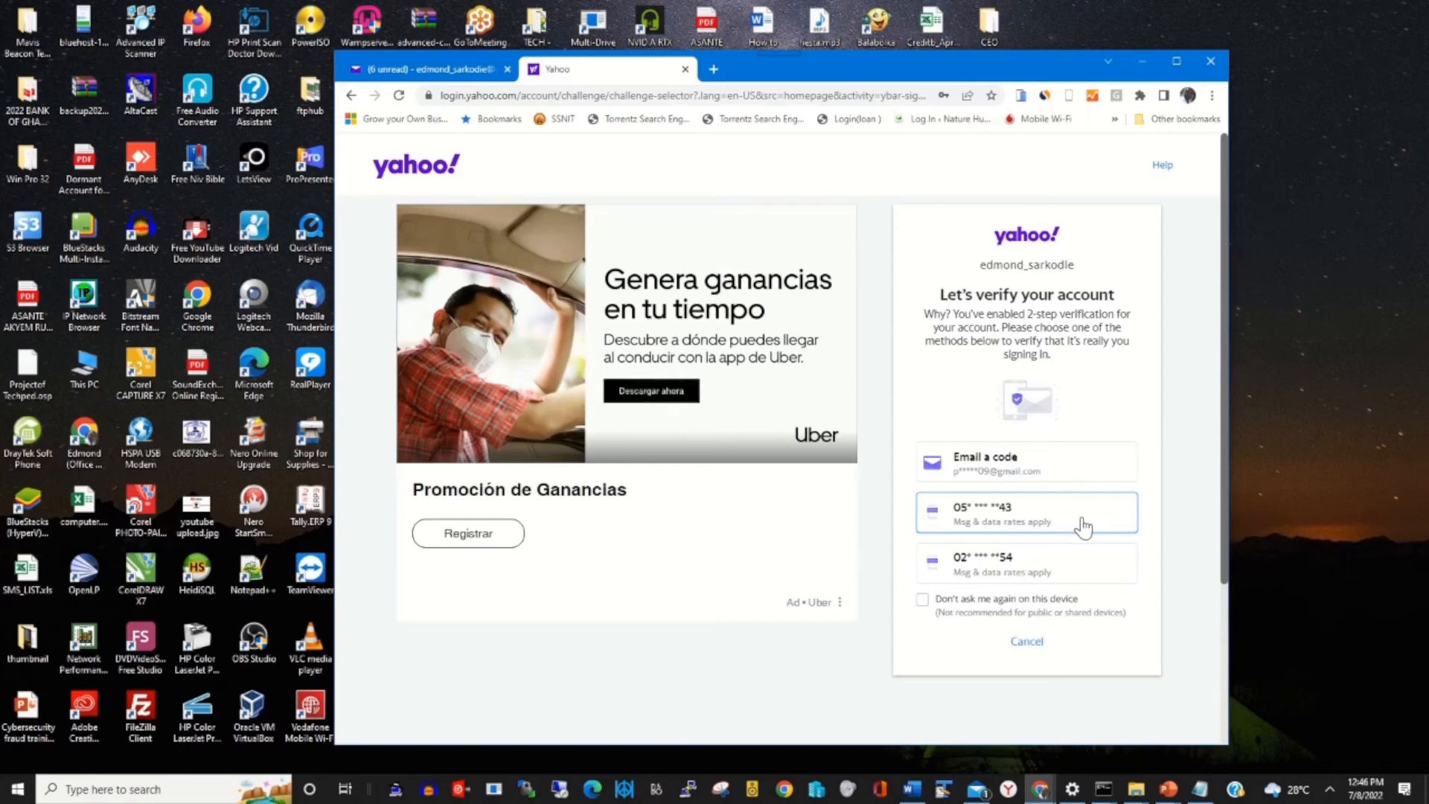
{"action": "mouse_move", "coordinate": [1092, 523]}
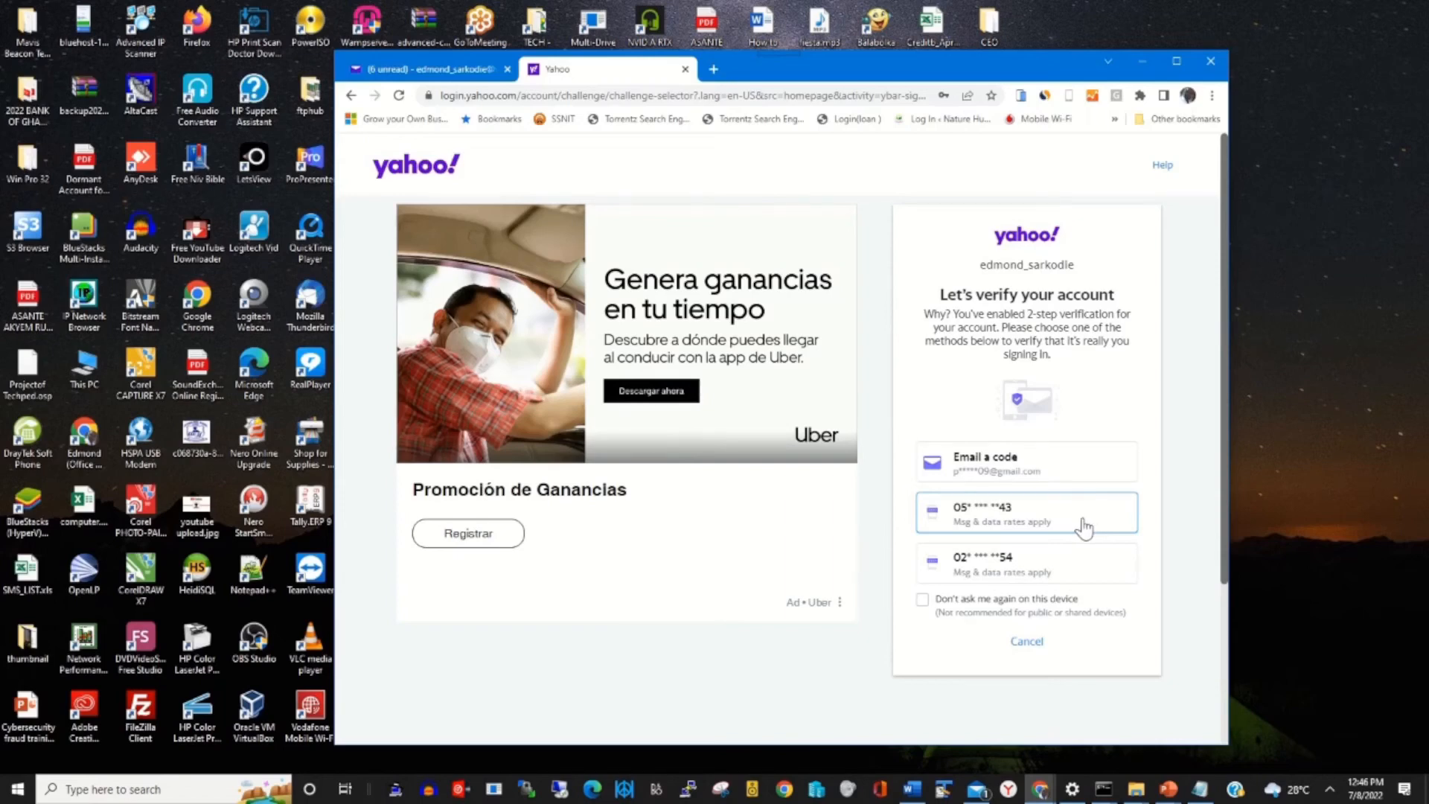
Choose the 05* *** **43 phone option to receive the sign-in code.
{"action": "left_click", "coordinate": [1026, 513]}
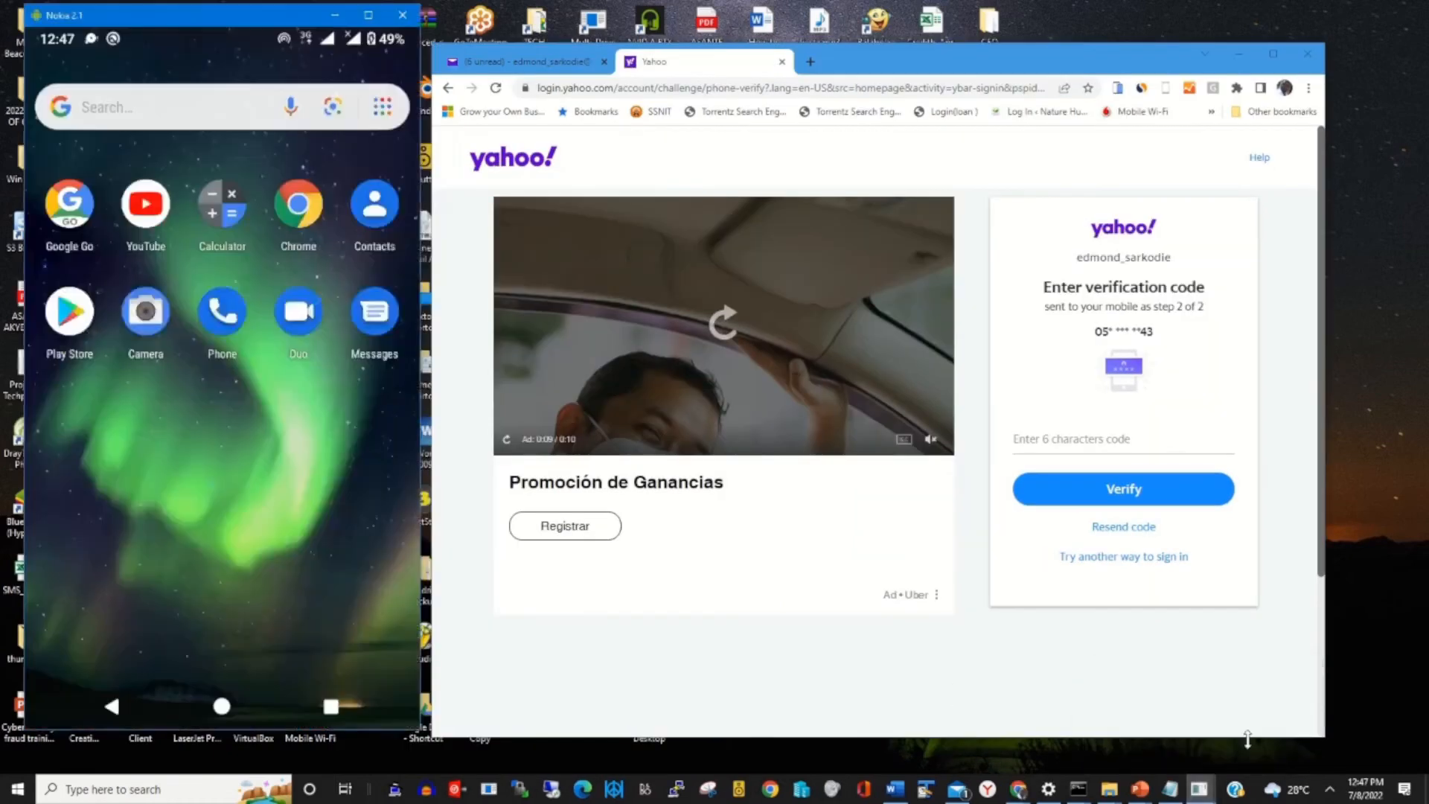
{"action": "left_click", "coordinate": [374, 311]}
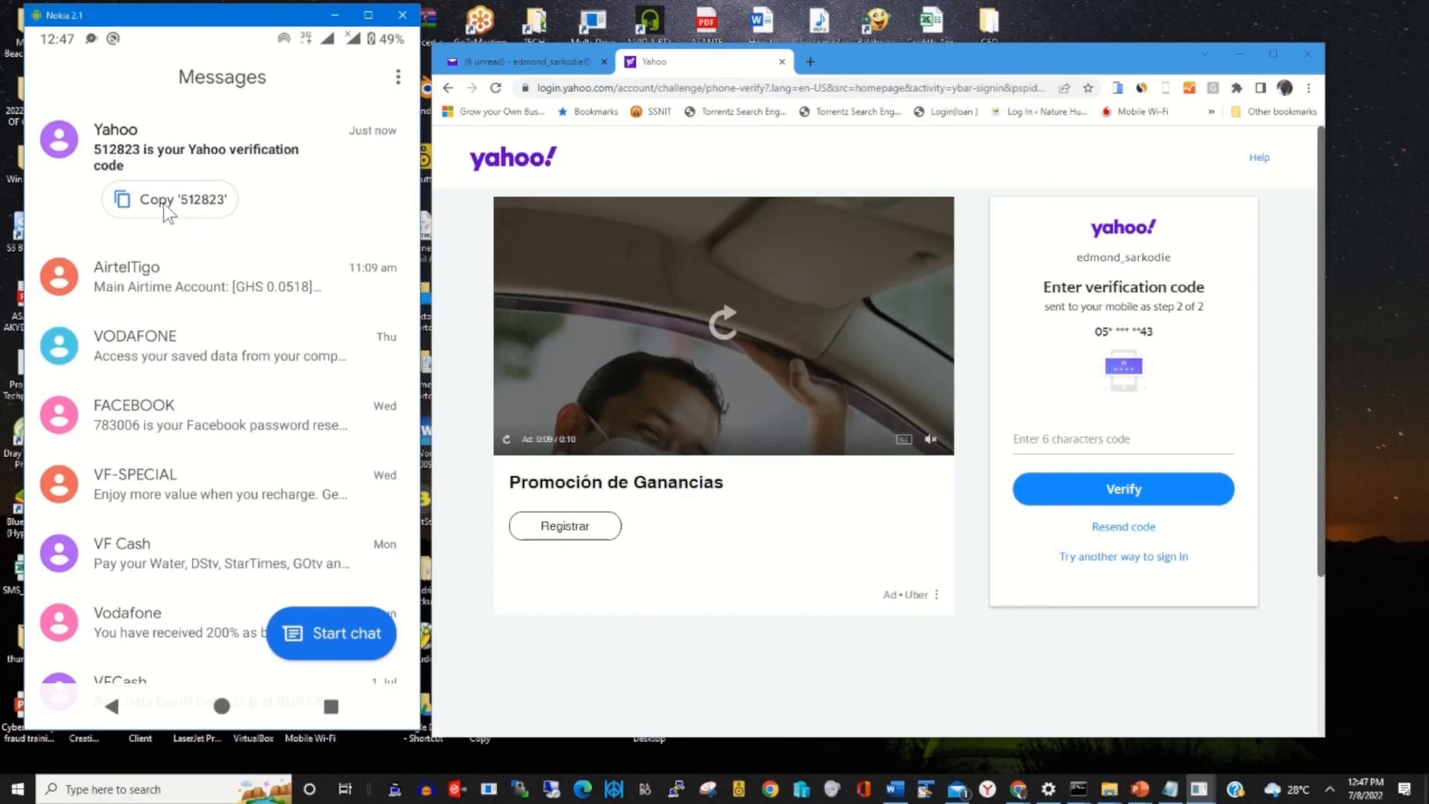
{"action": "left_click", "coordinate": [170, 199]}
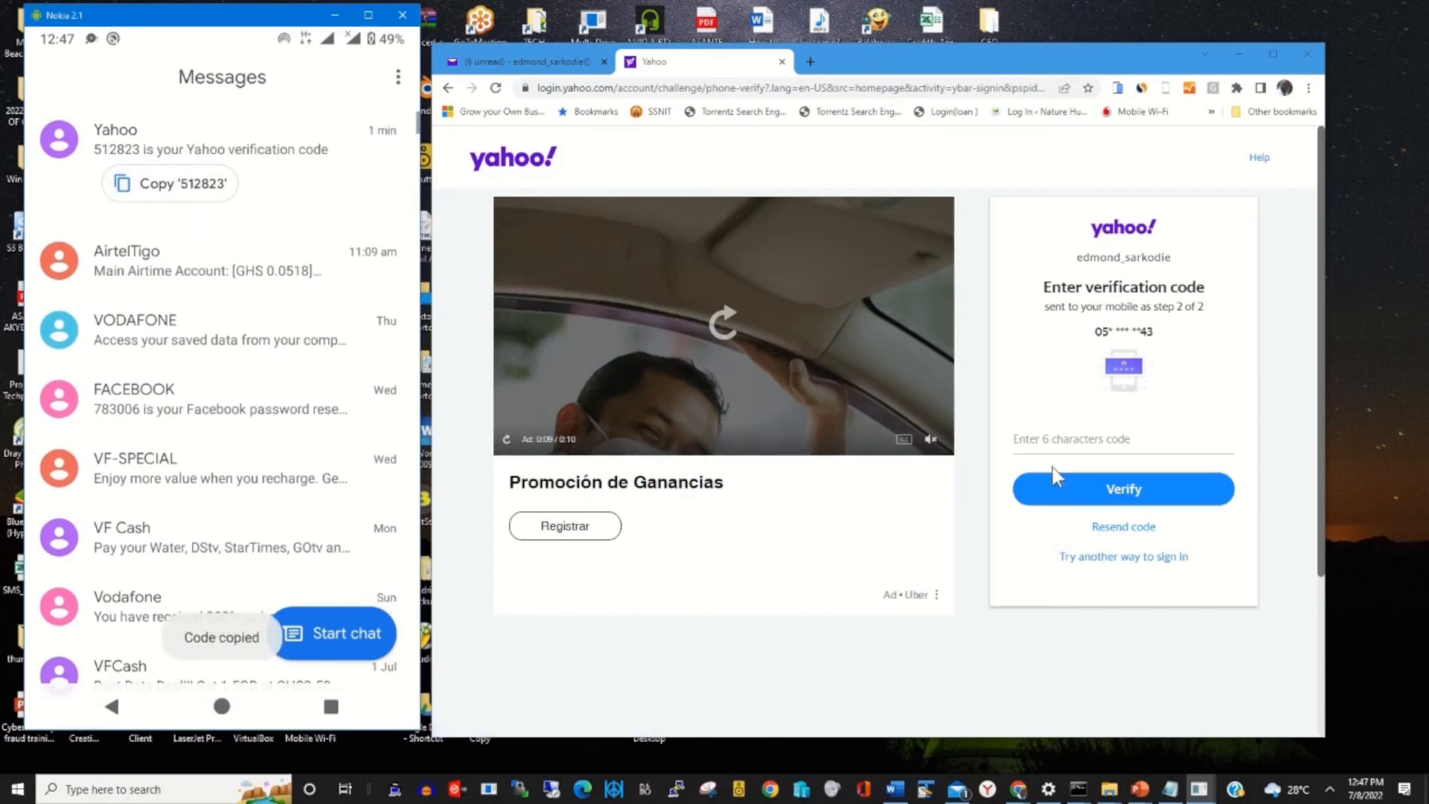
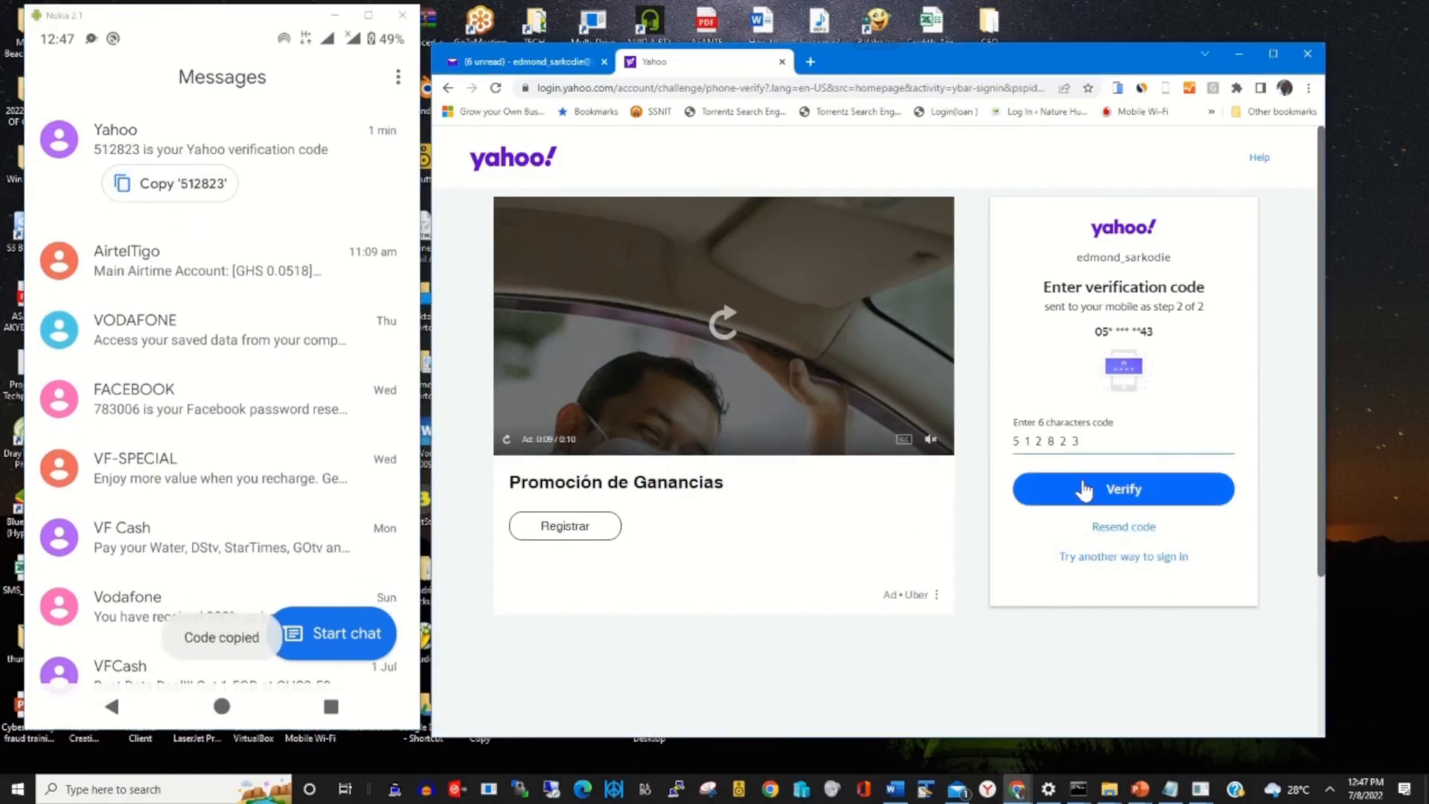
{"action": "left_click", "coordinate": [1123, 489]}
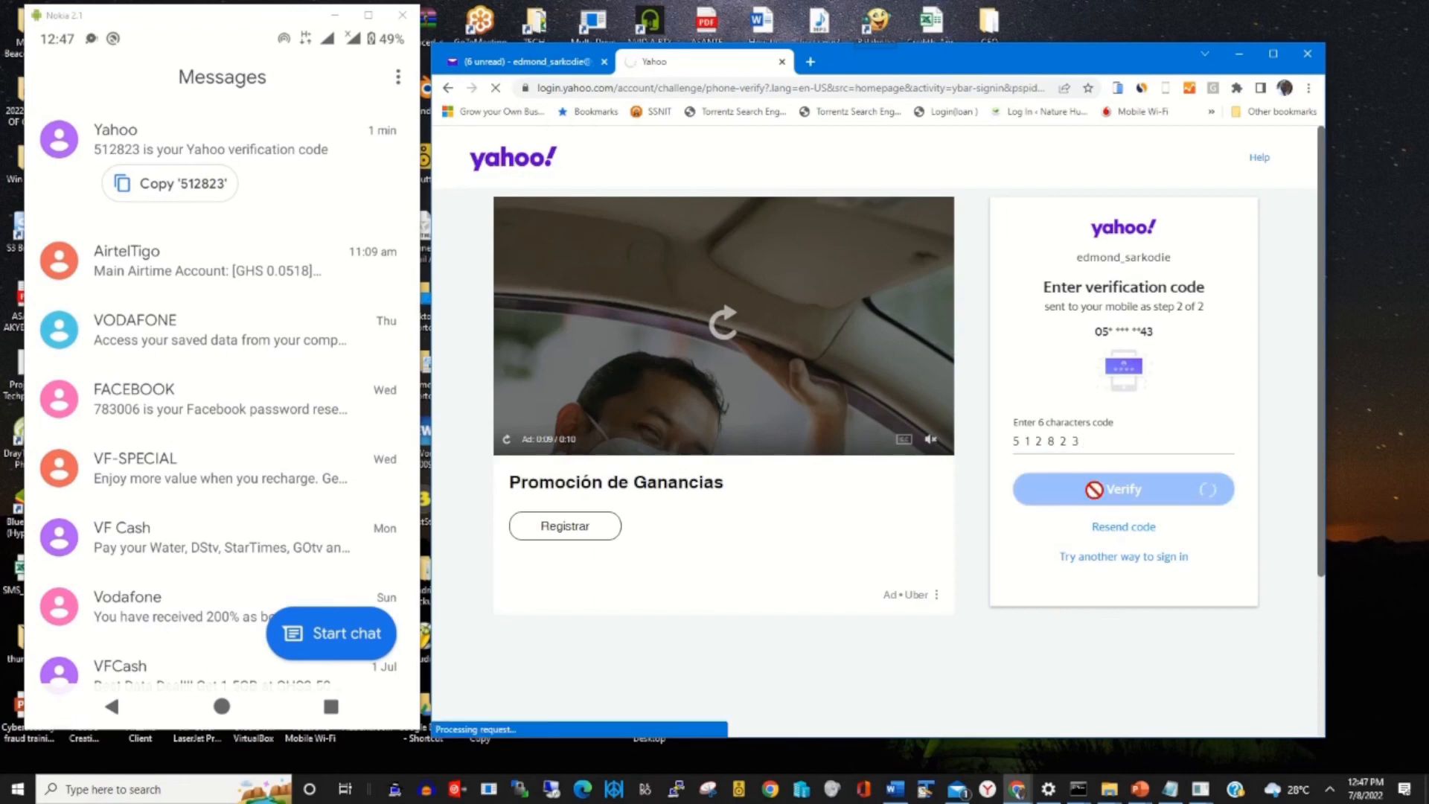
{"action": "left_click", "coordinate": [1122, 489]}
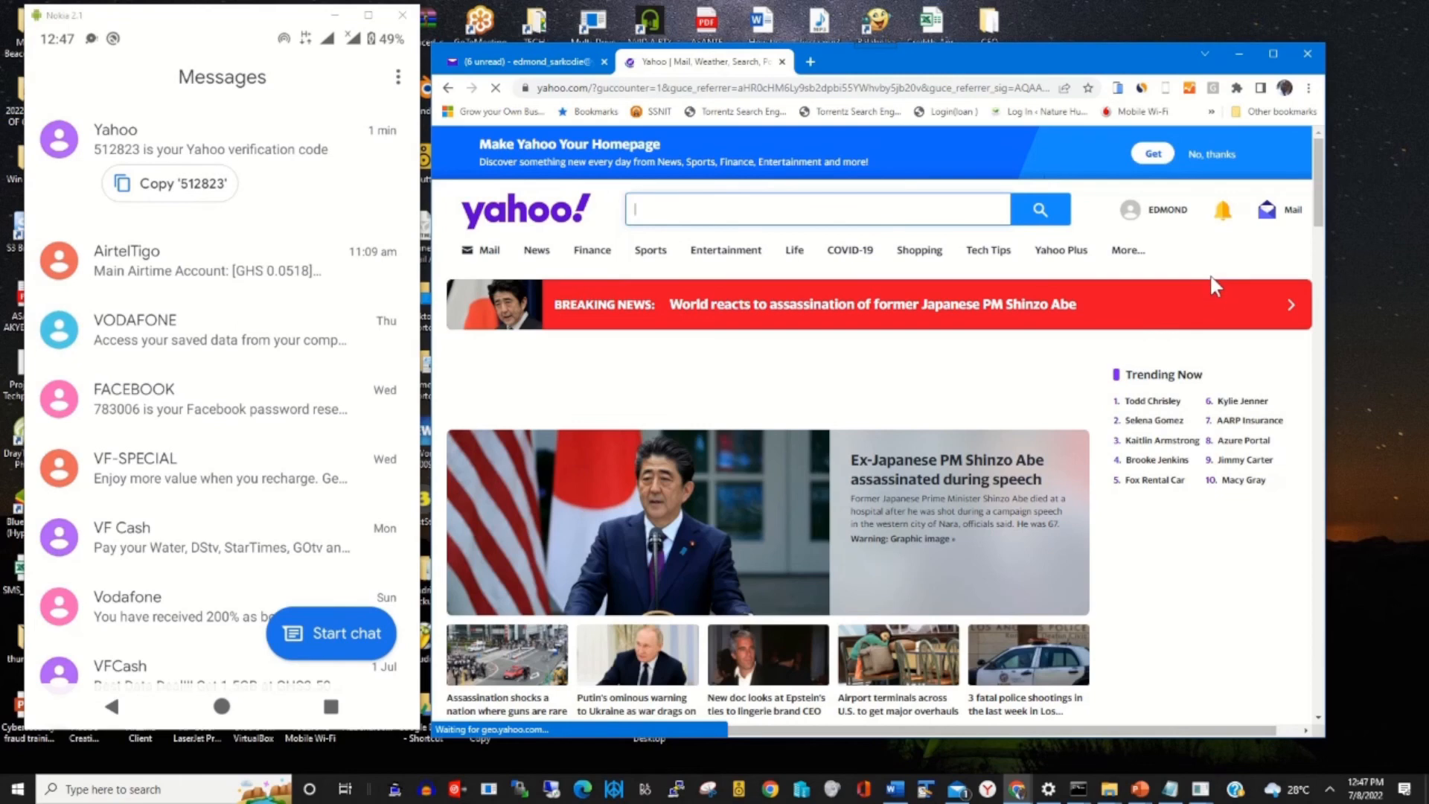
Open the full Yahoo Mail inbox from the homepage's Mail dropdown.
{"action": "left_click", "coordinate": [1263, 209]}
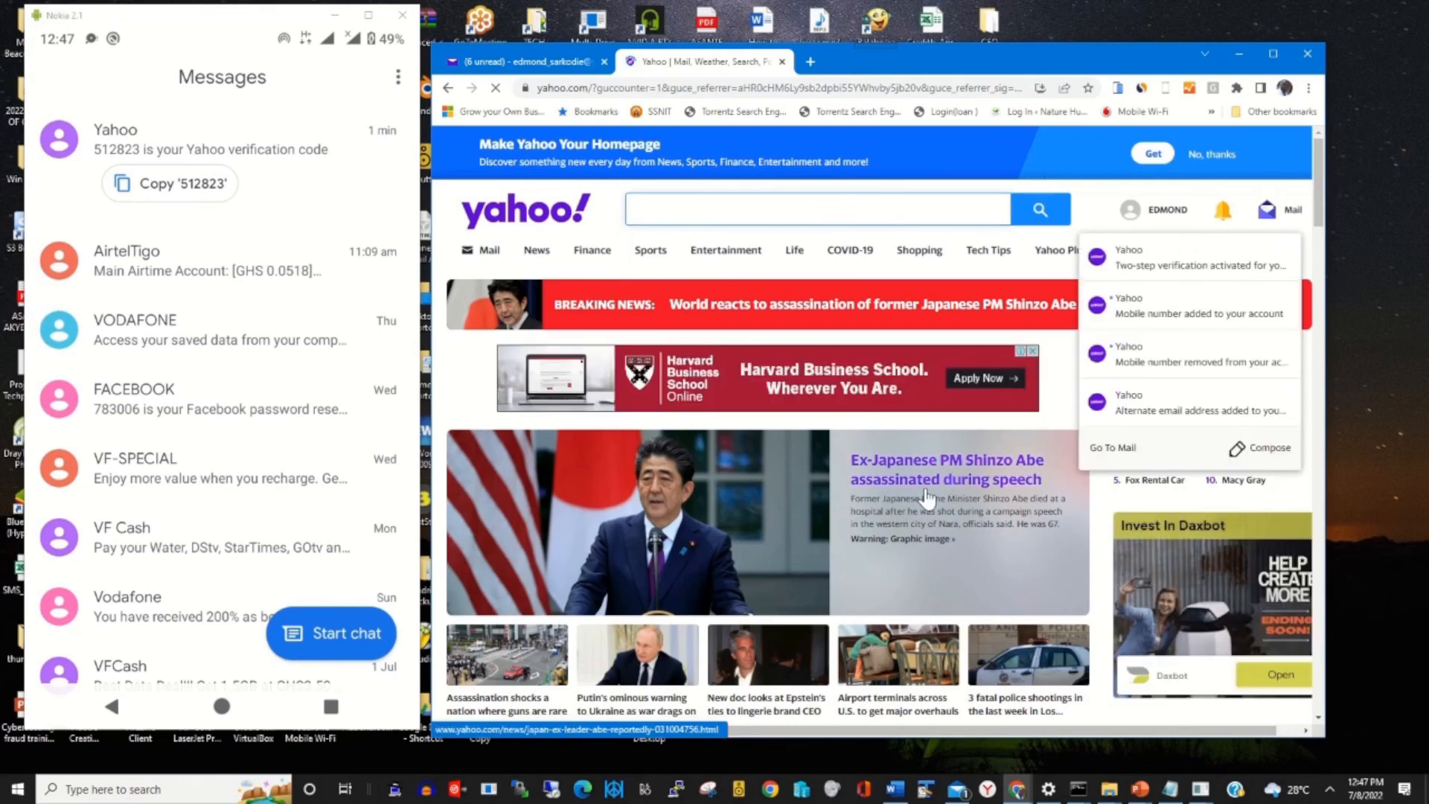
{"action": "left_click", "coordinate": [1112, 448]}
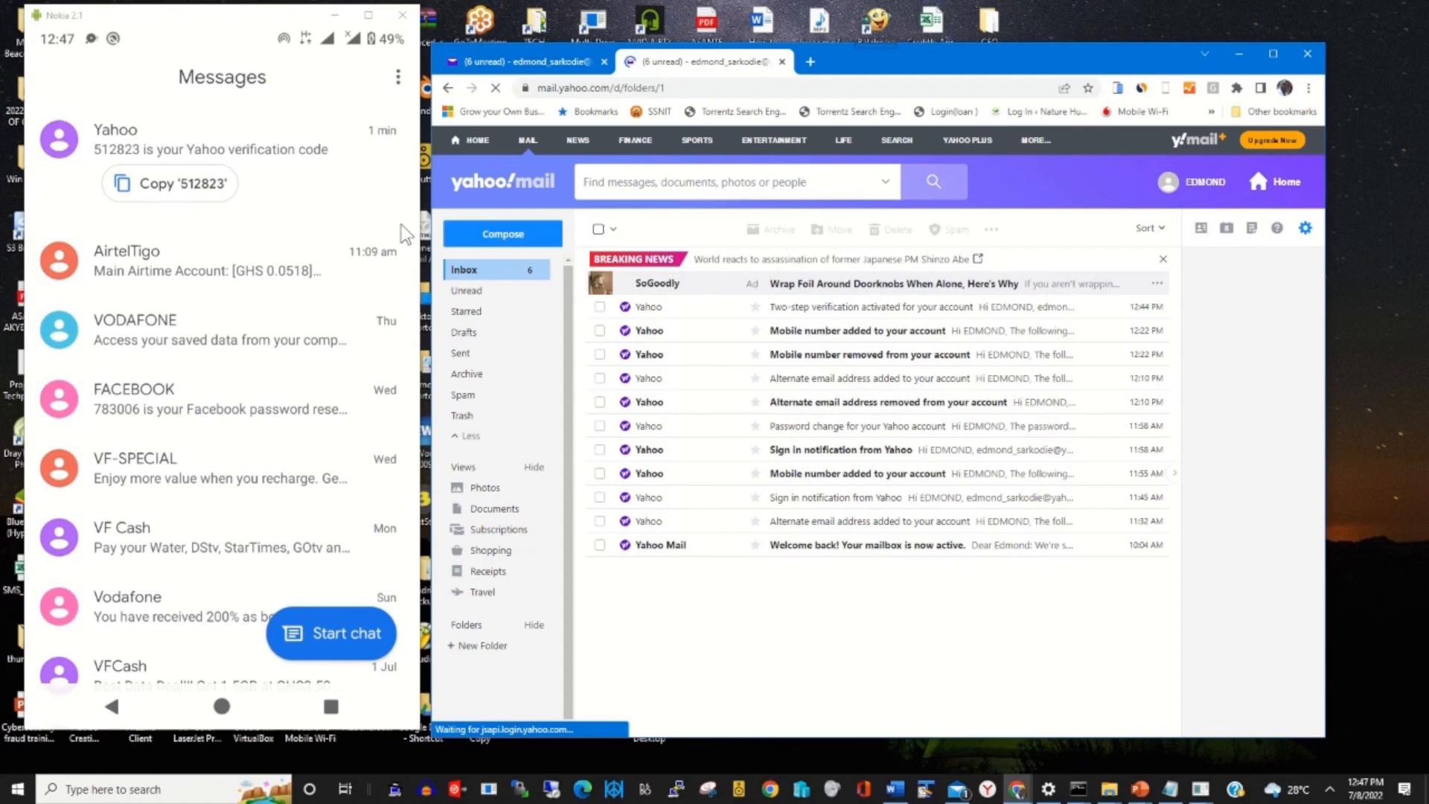
{"action": "mouse_move", "coordinate": [398, 224]}
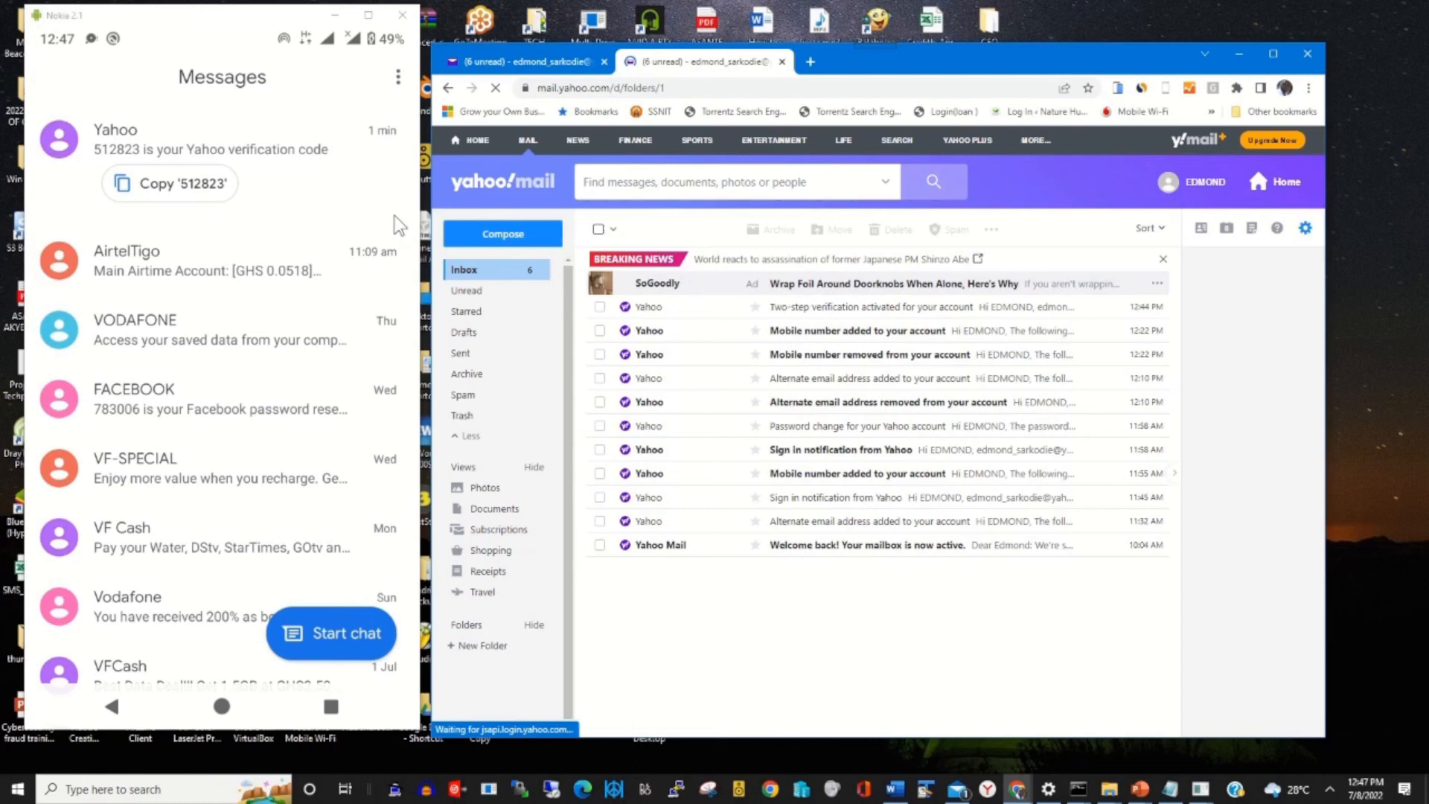